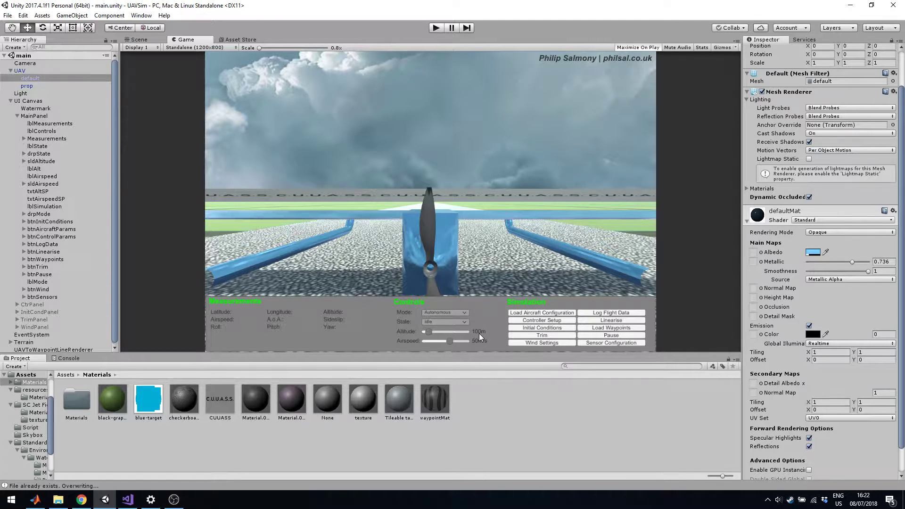
mouse_move(480, 337)
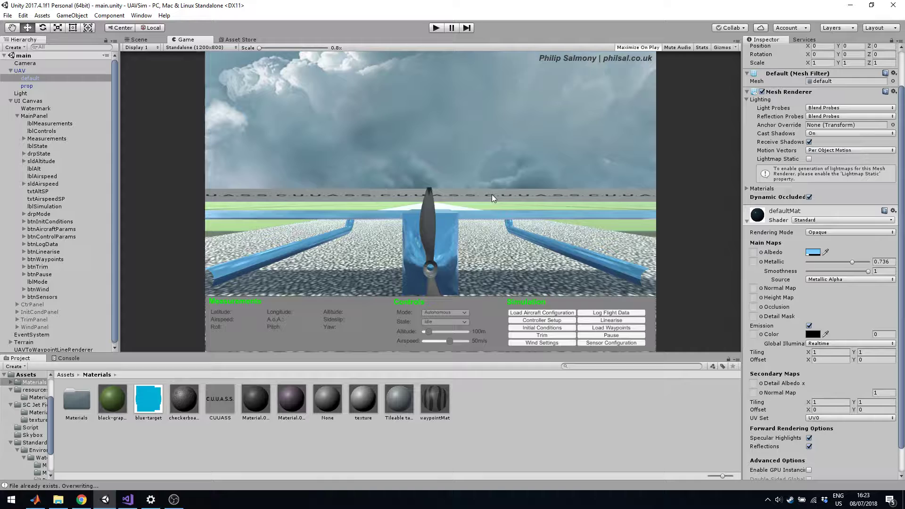
mouse_move(484, 202)
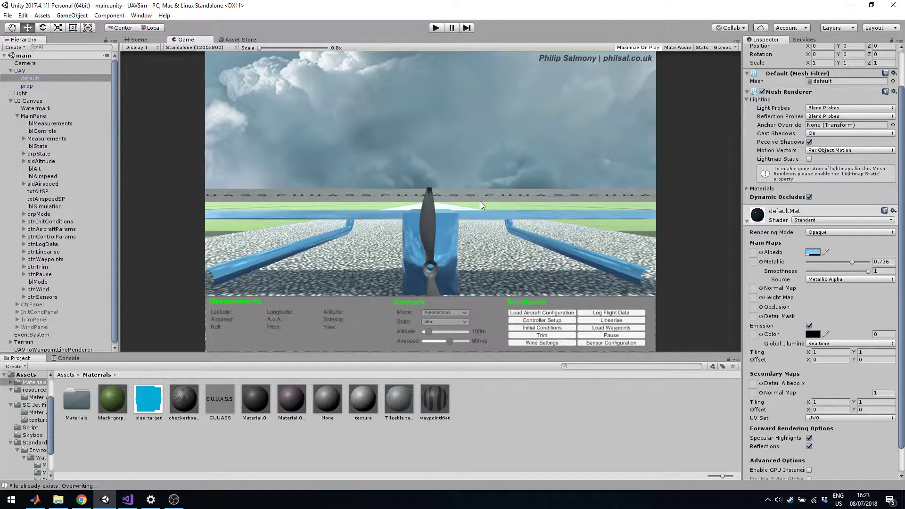
mouse_move(490, 233)
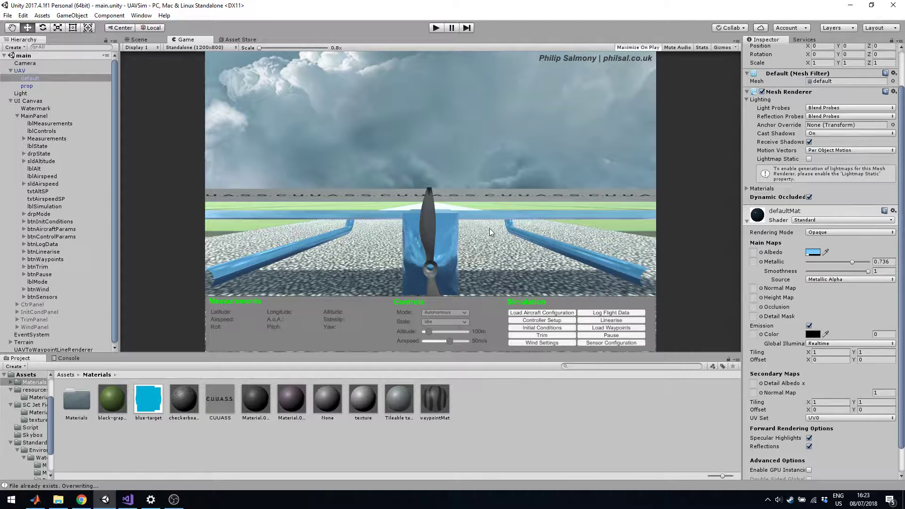
mouse_move(440, 81)
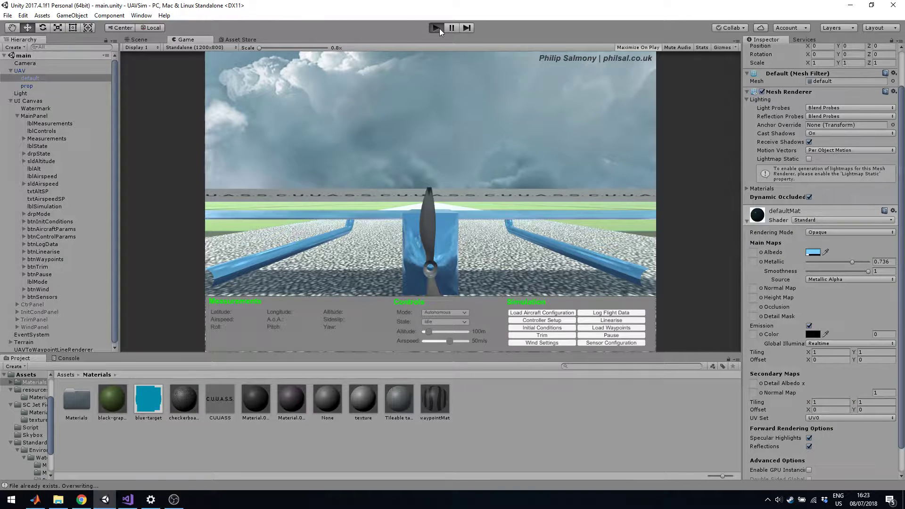
Run the UAVSim scene so the drone cruises autonomously at 100 m and 50 m/s
click(436, 27)
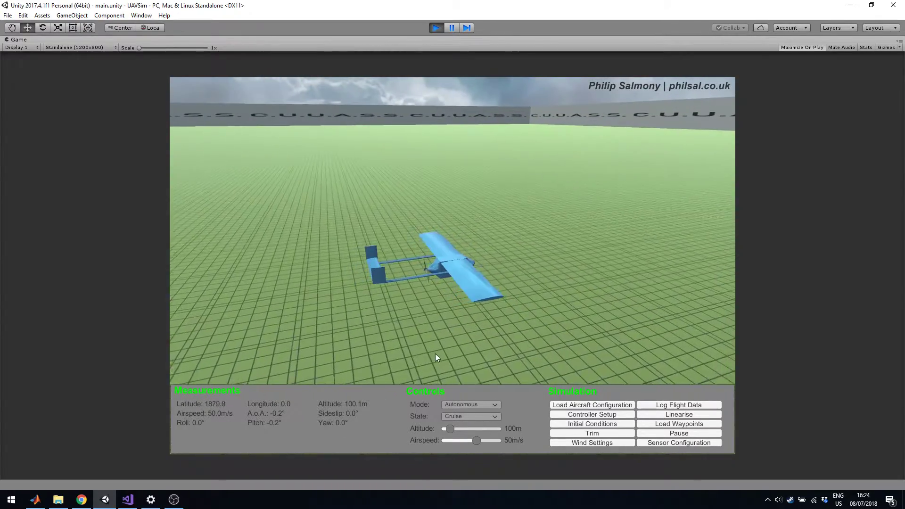
click(469, 404)
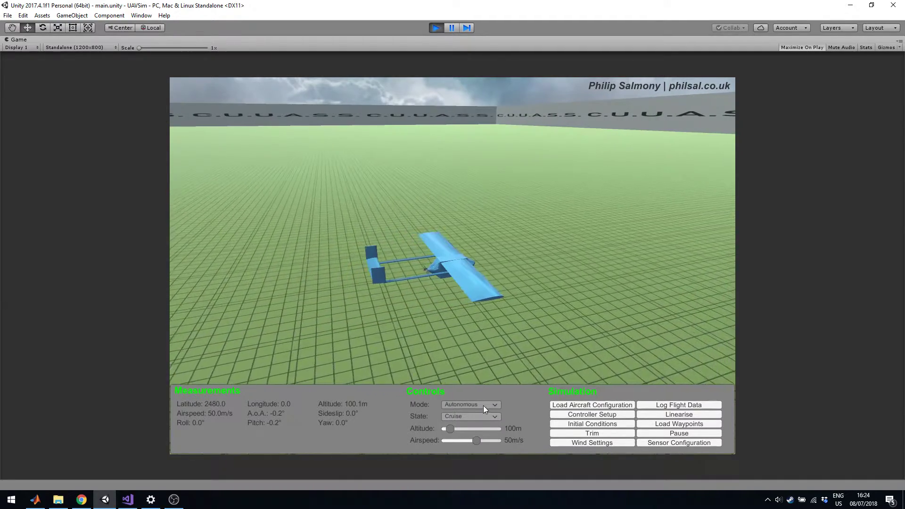
Set the Controls targets to 343 m altitude and 40 m/s airspeed
click(471, 416)
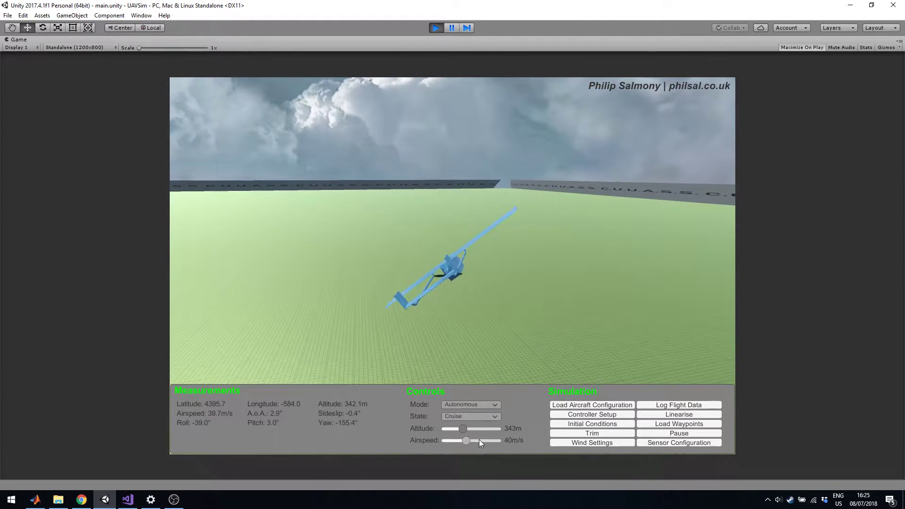
Change the Mode setting from Autonomous to Assisted, then to Manual
click(469, 404)
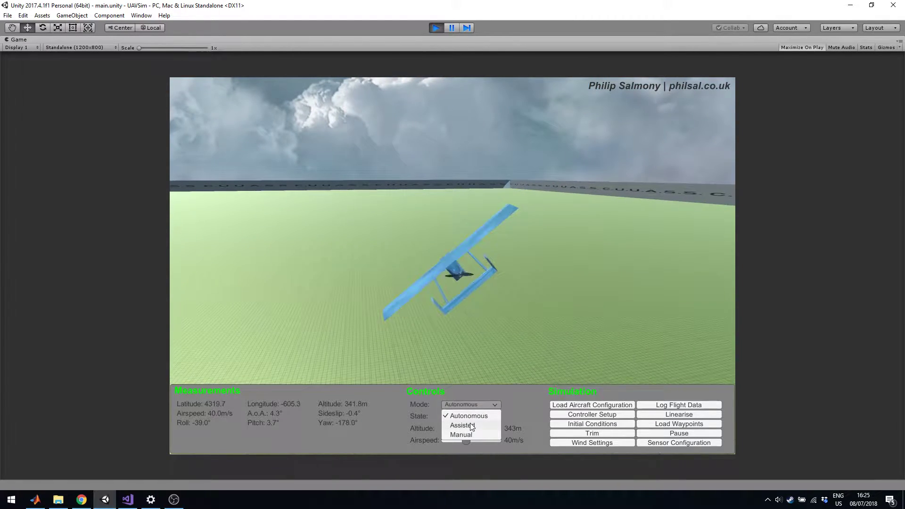
click(461, 425)
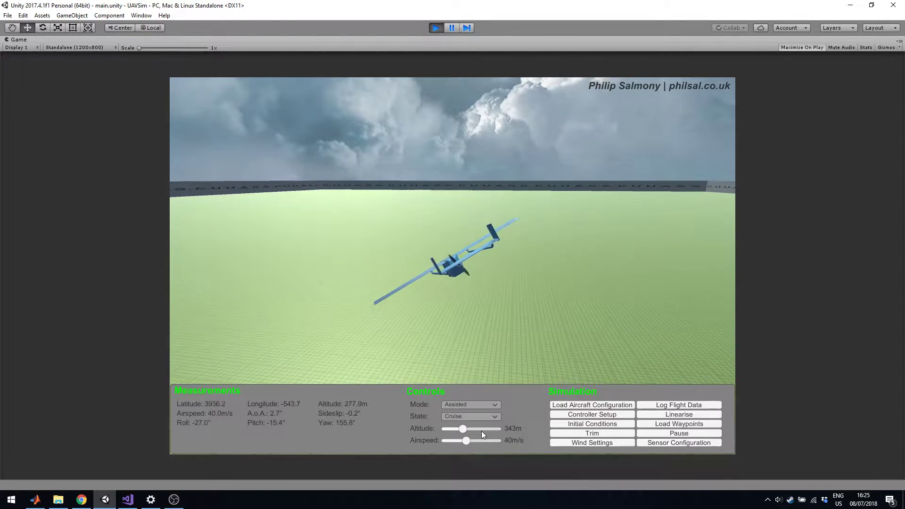
click(470, 405)
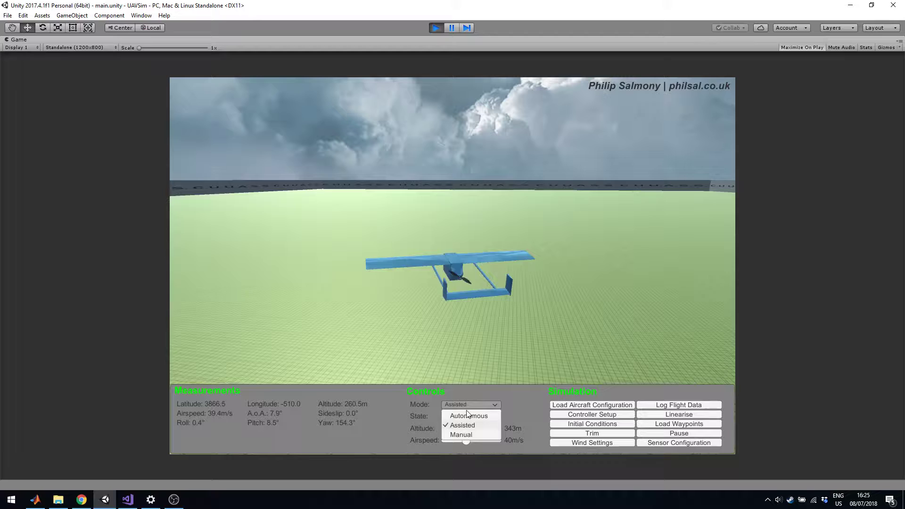
click(460, 434)
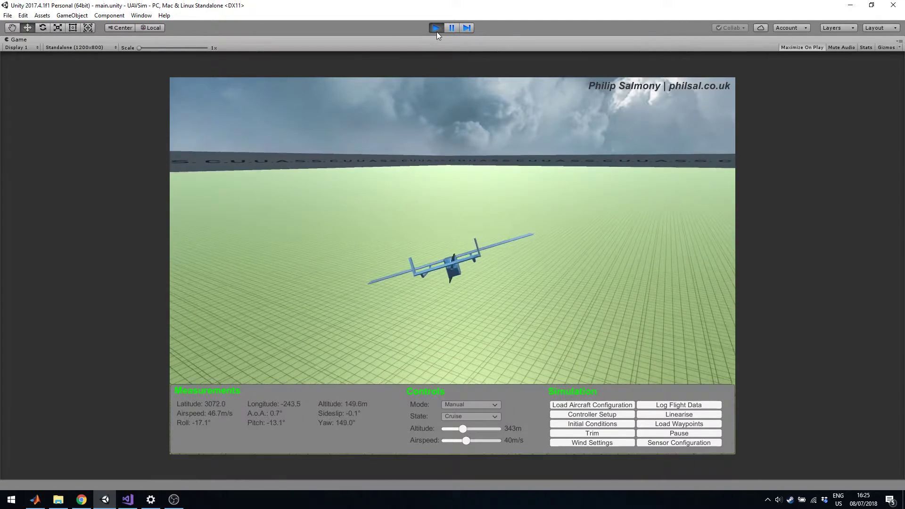
Stop Play mode and open AerosondeParams.txt from the Simulator folder in File Explorer
click(451, 27)
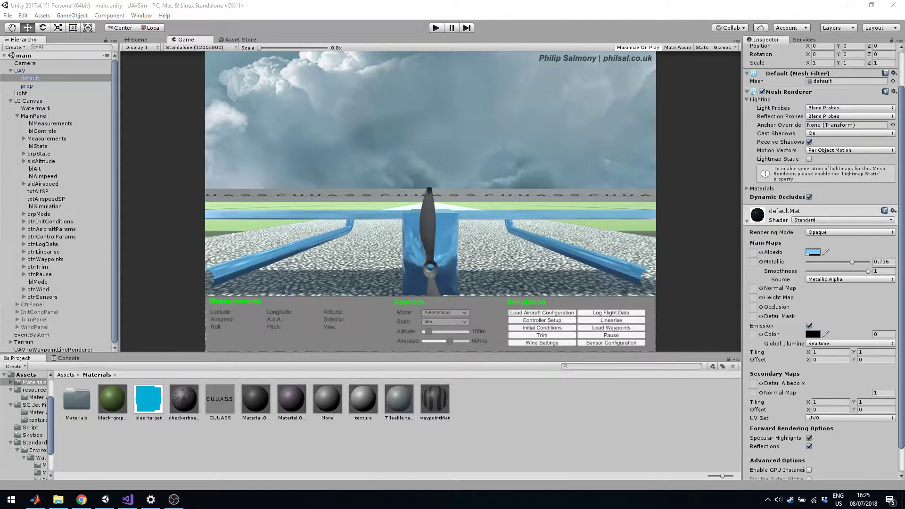
click(58, 499)
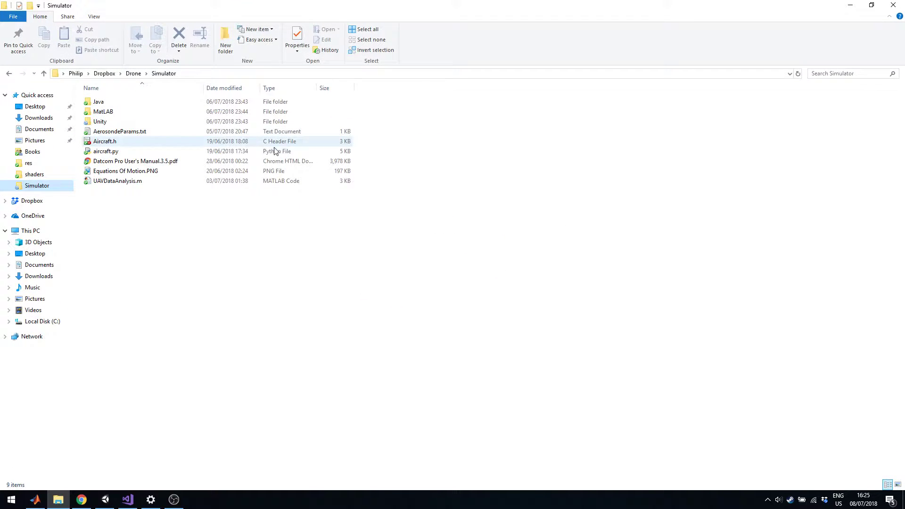
click(181, 225)
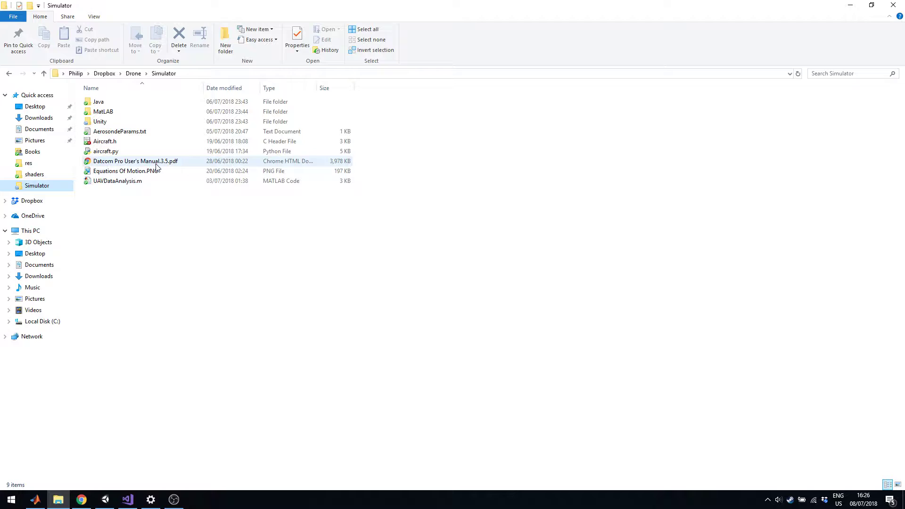
mouse_move(135, 162)
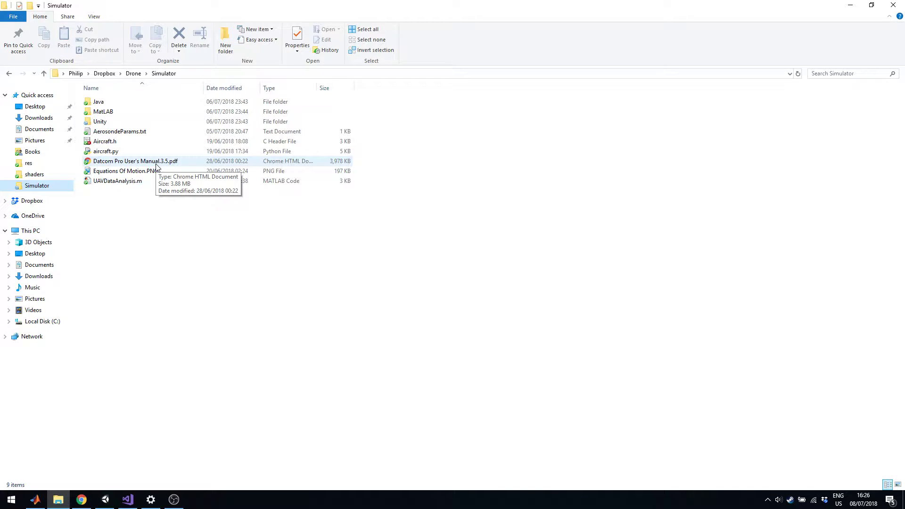
mouse_move(156, 142)
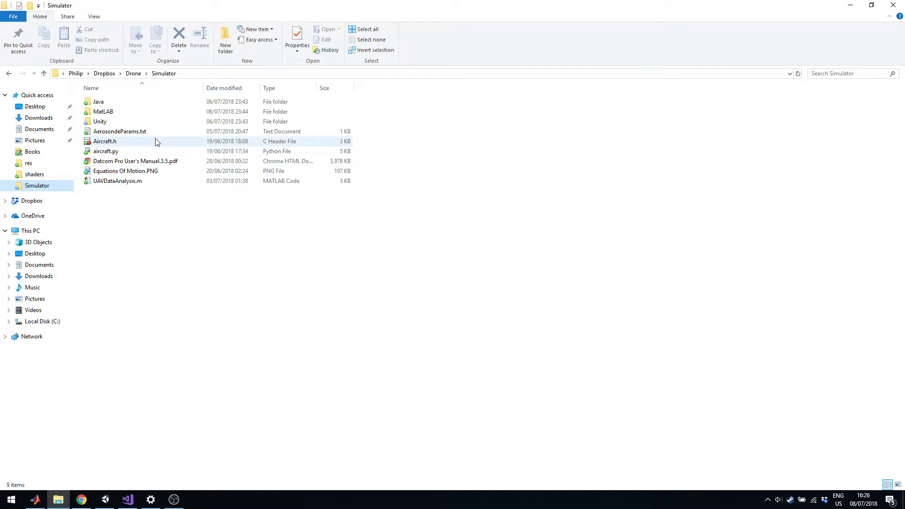
double_click(120, 131)
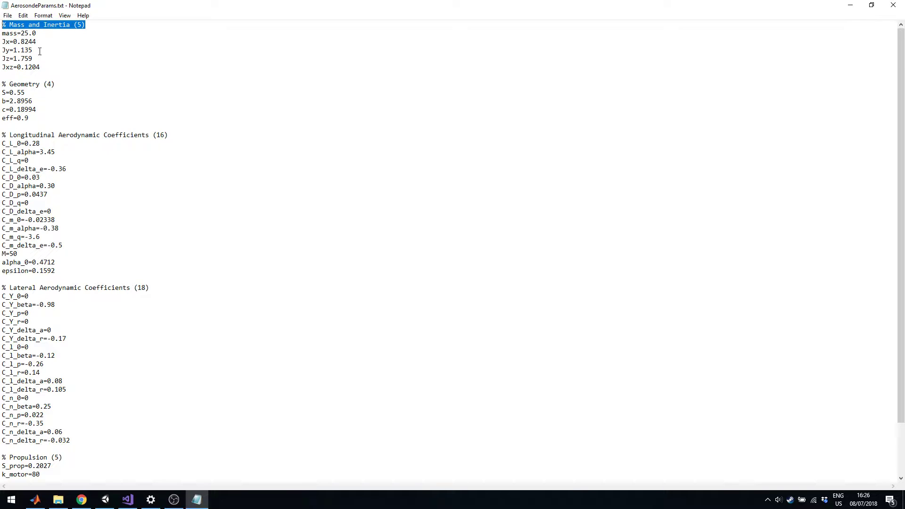
Review the mass and Geometry values in AerosondeParams.txt and un-maximize the Notepad window
click(34, 33)
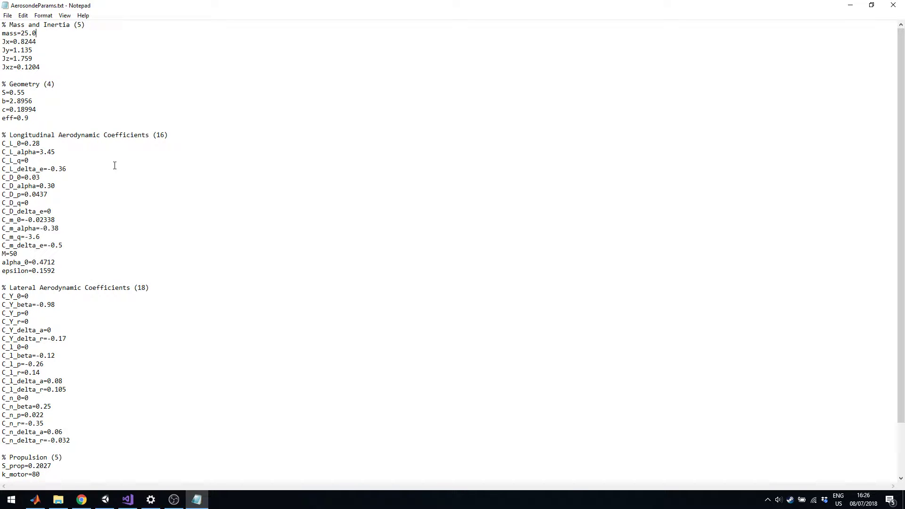
scroll(down, 3)
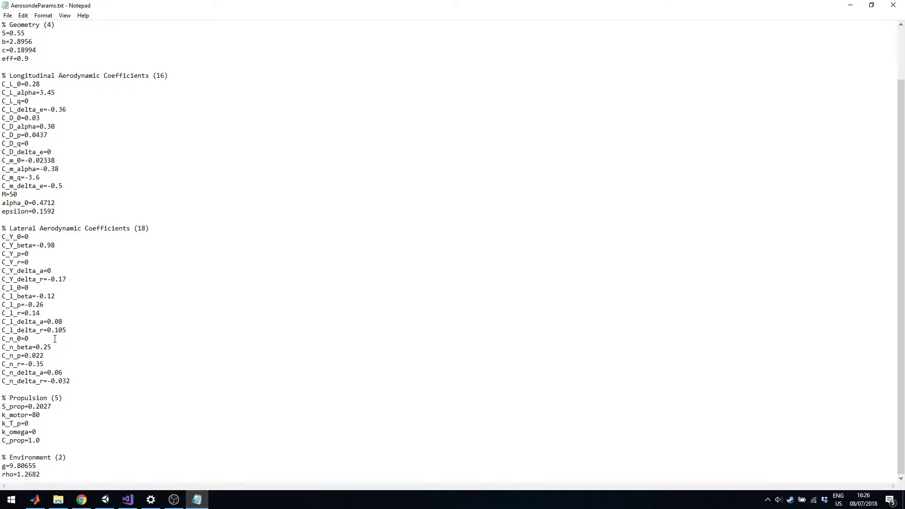
click(42, 473)
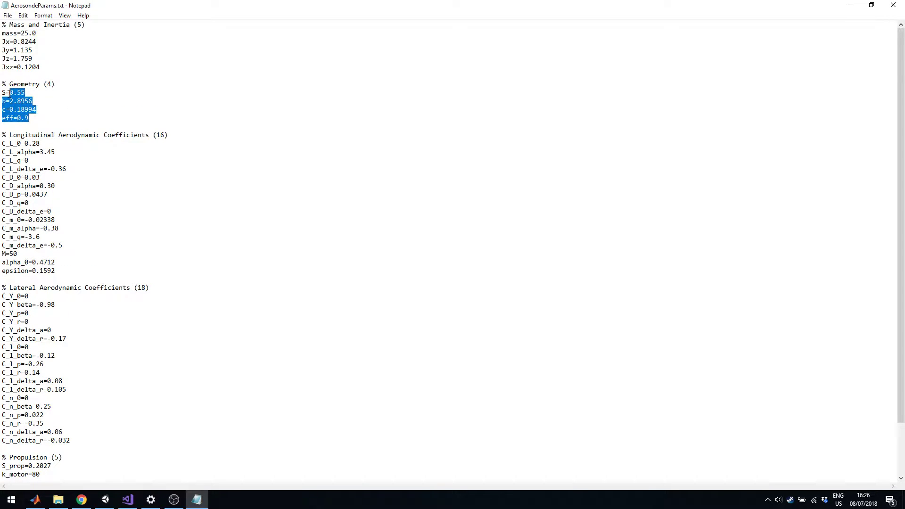
click(33, 100)
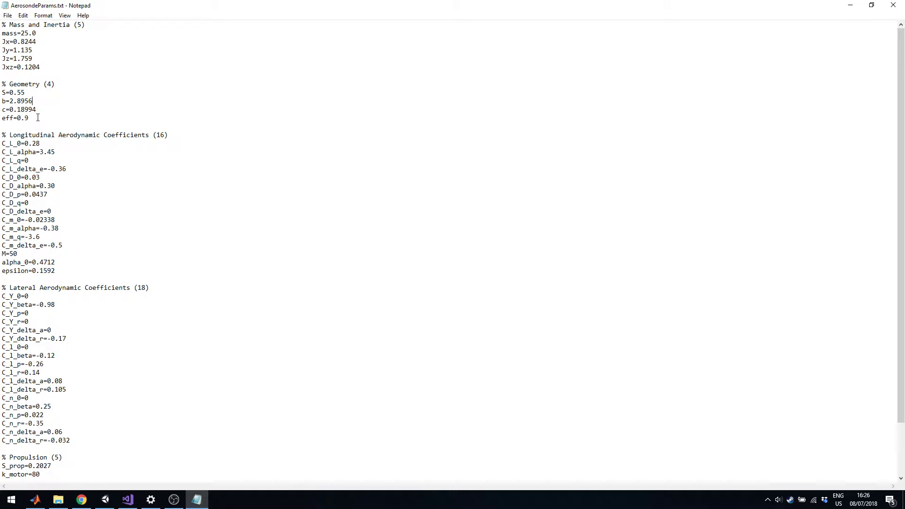
drag(1, 41, 41, 67)
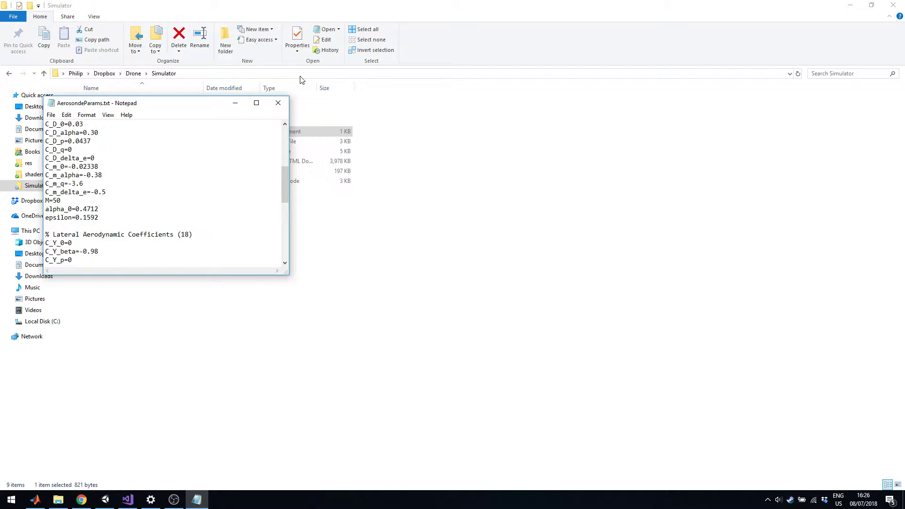
Close AerosondeParams.txt and return to the UAVSim scene in Unity
click(277, 103)
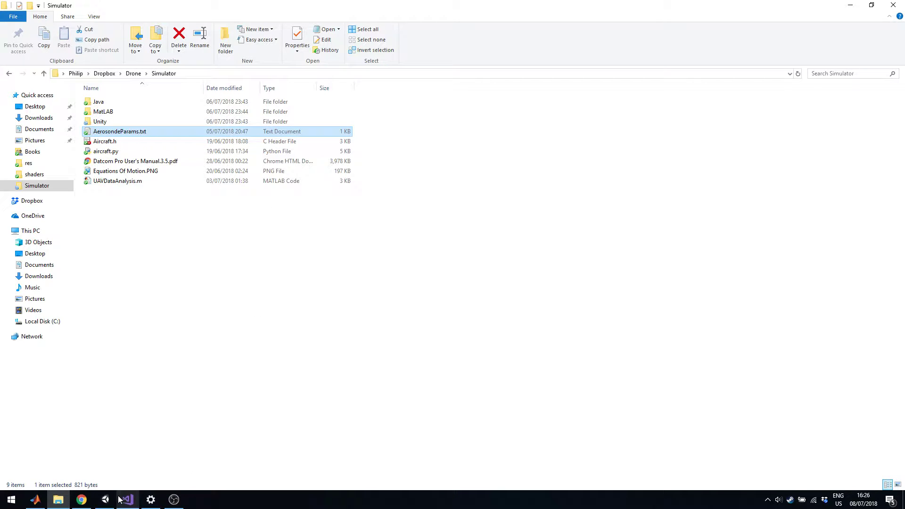
click(125, 499)
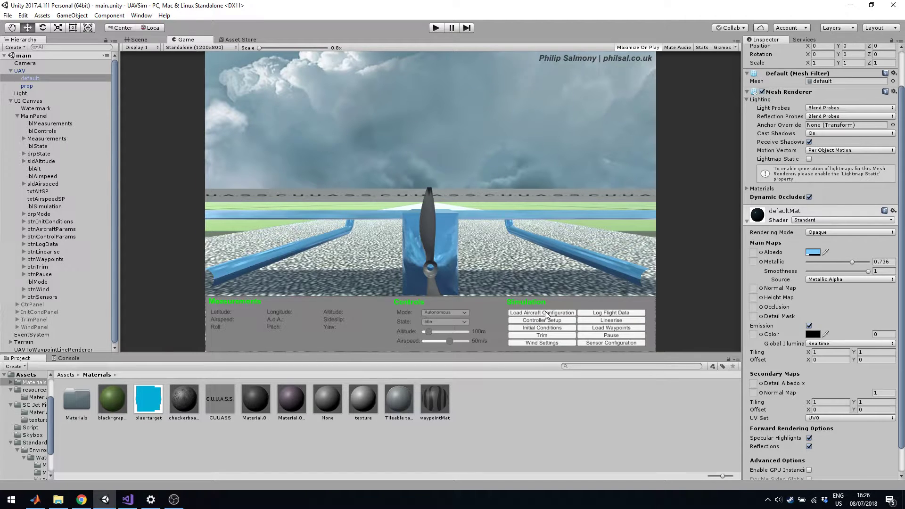
mouse_move(498, 239)
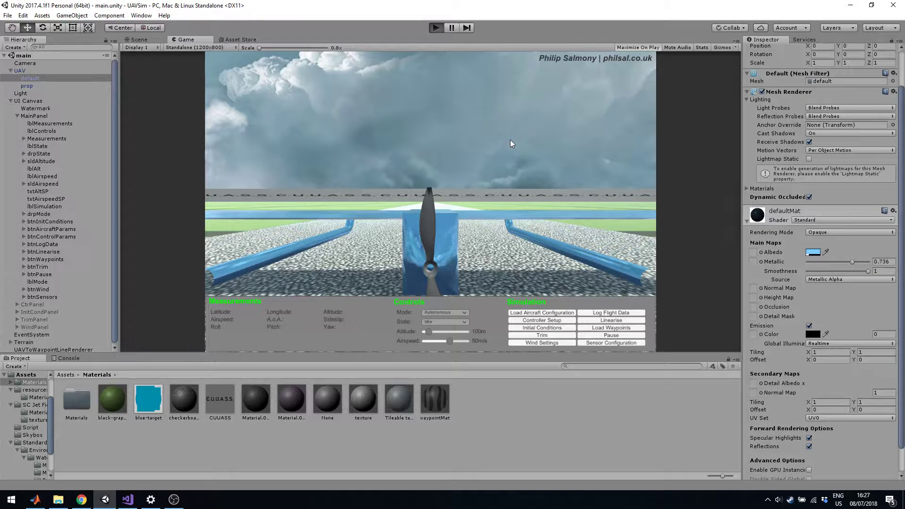
Restart the simulation in Manual mode and bring up the Initial Conditions dialog
click(637, 47)
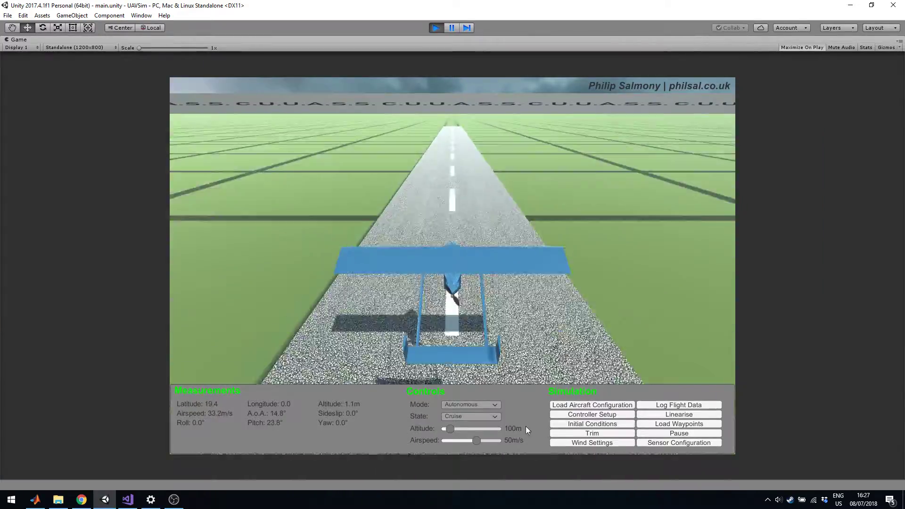
click(469, 404)
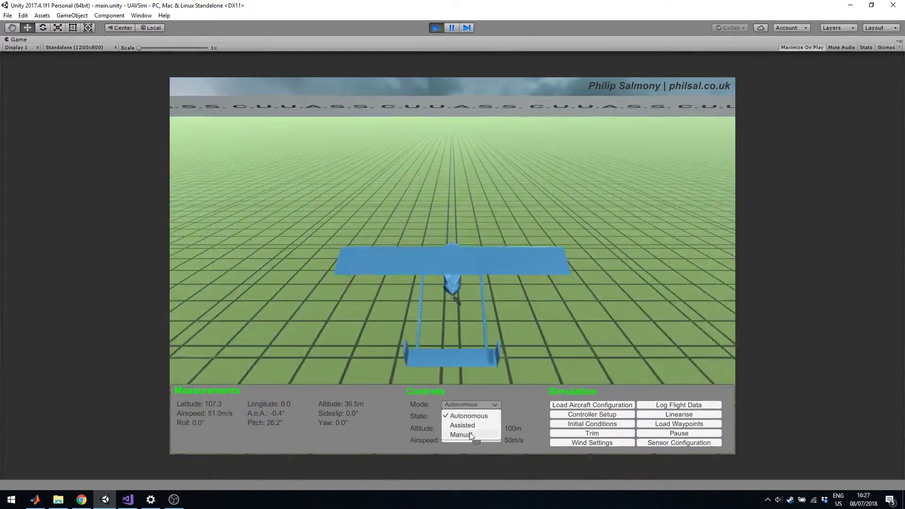
click(461, 434)
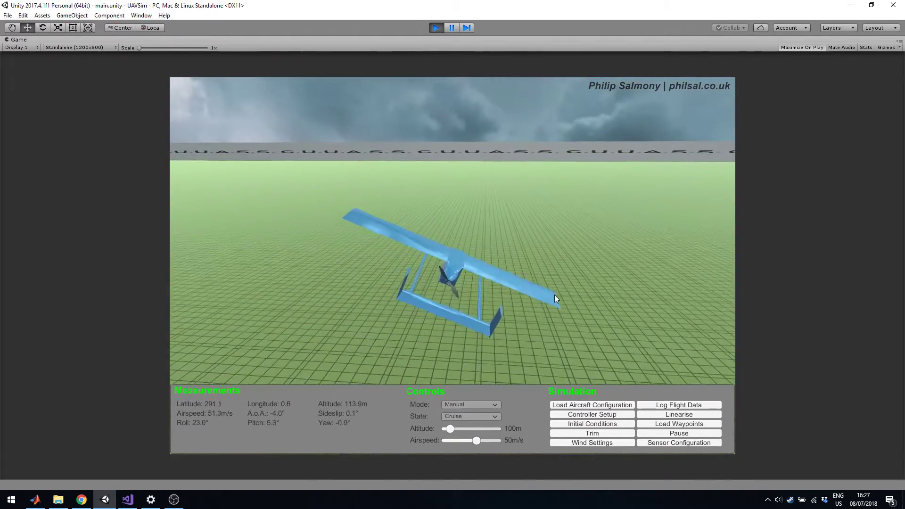
click(591, 423)
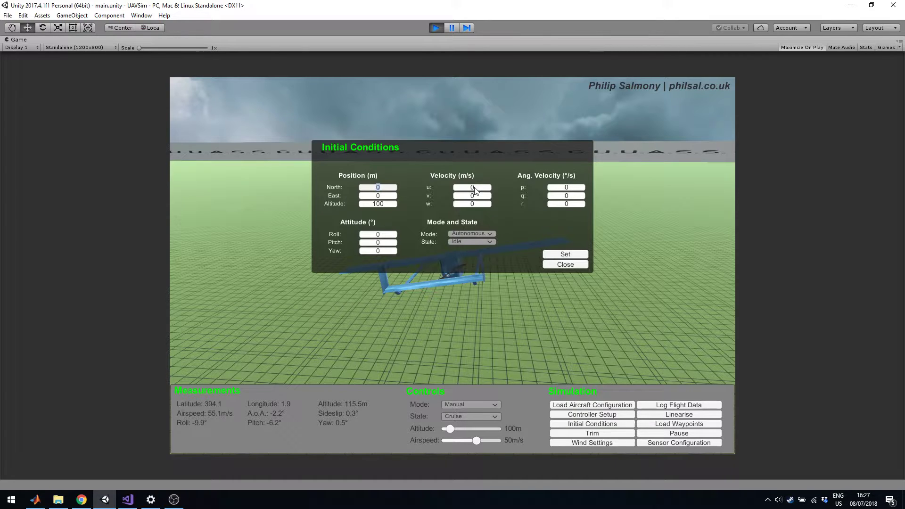
Apply initial conditions of Altitude 1000, u 50 and Roll 15 to restart the aircraft
triple_click(377, 204)
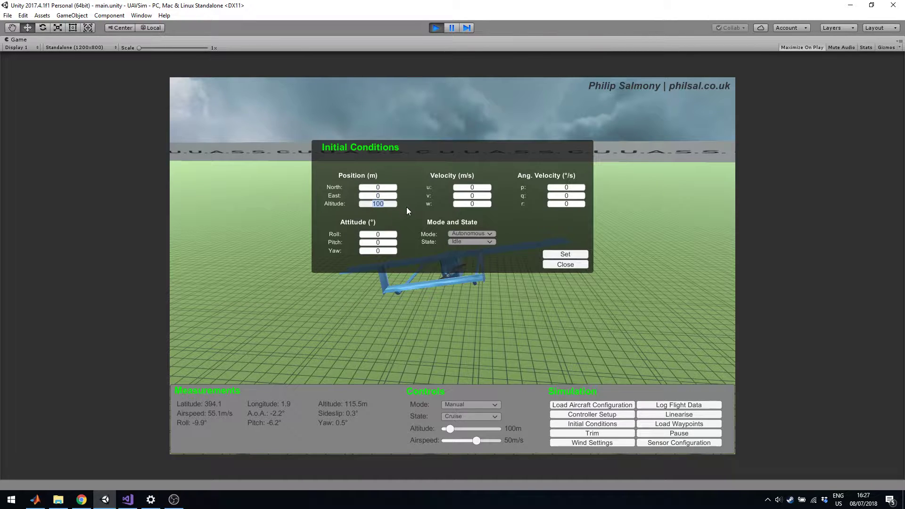
text(0)
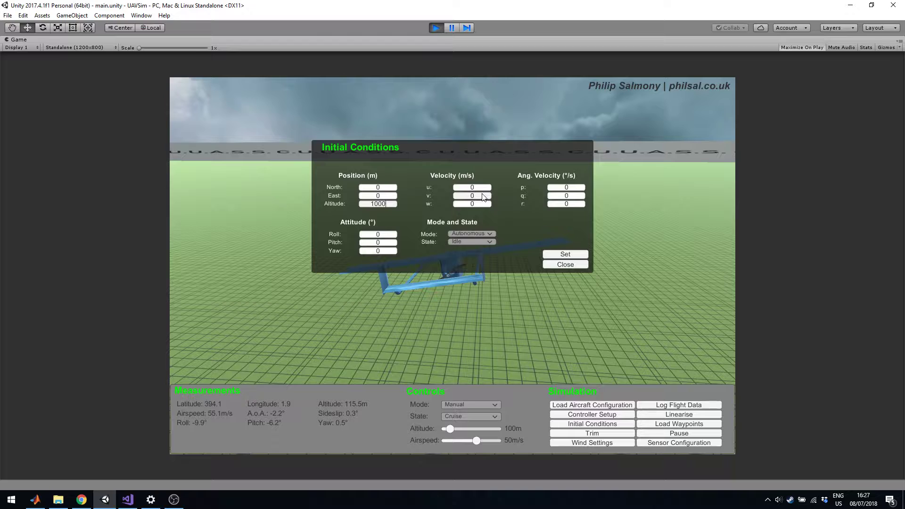
text(50)
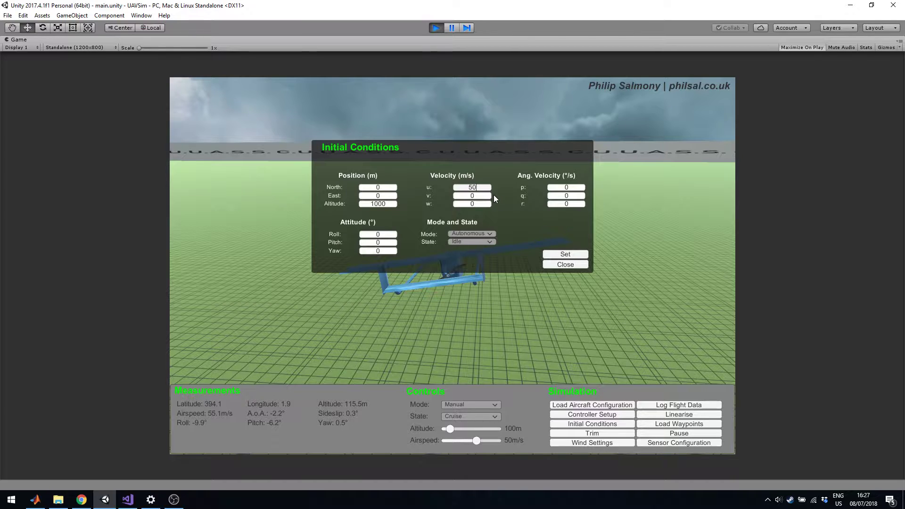
mouse_move(387, 242)
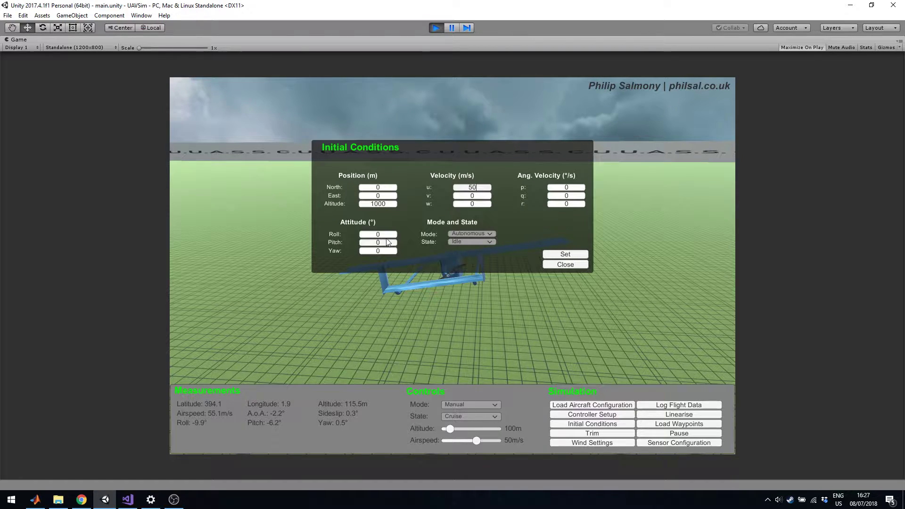
text(15)
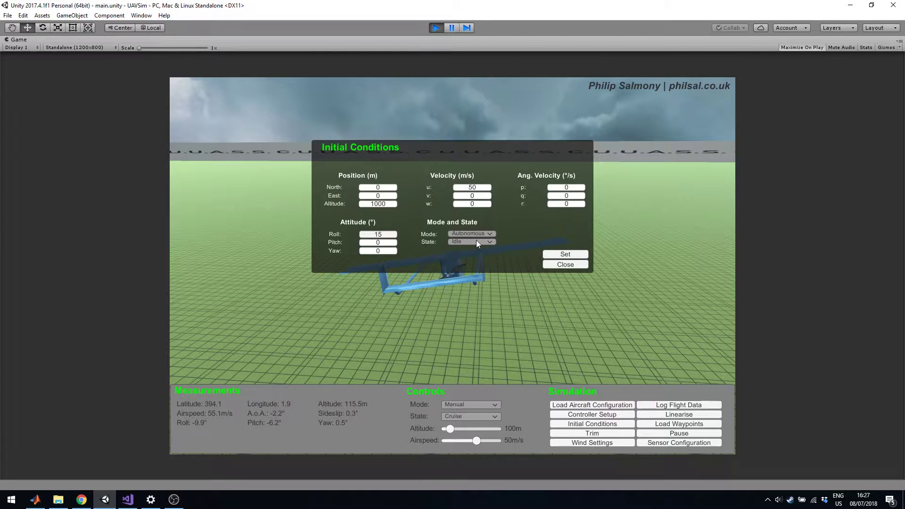
click(471, 242)
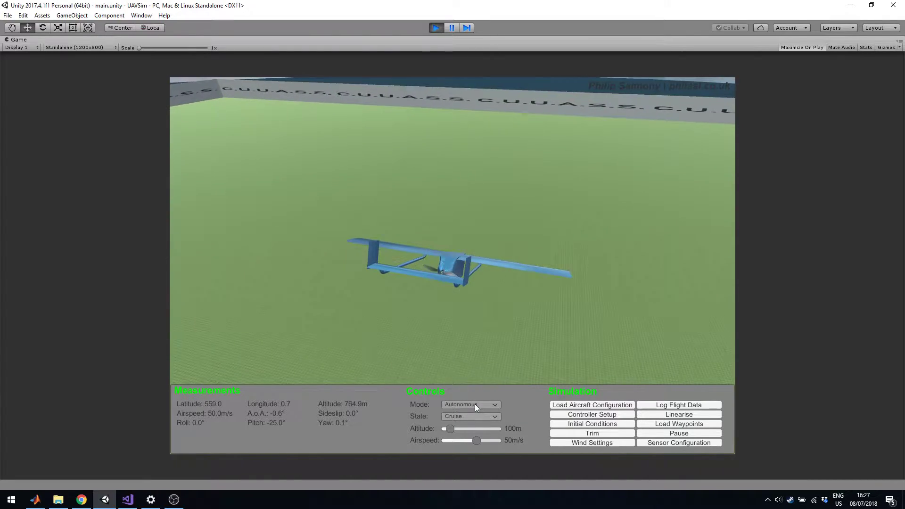
click(469, 404)
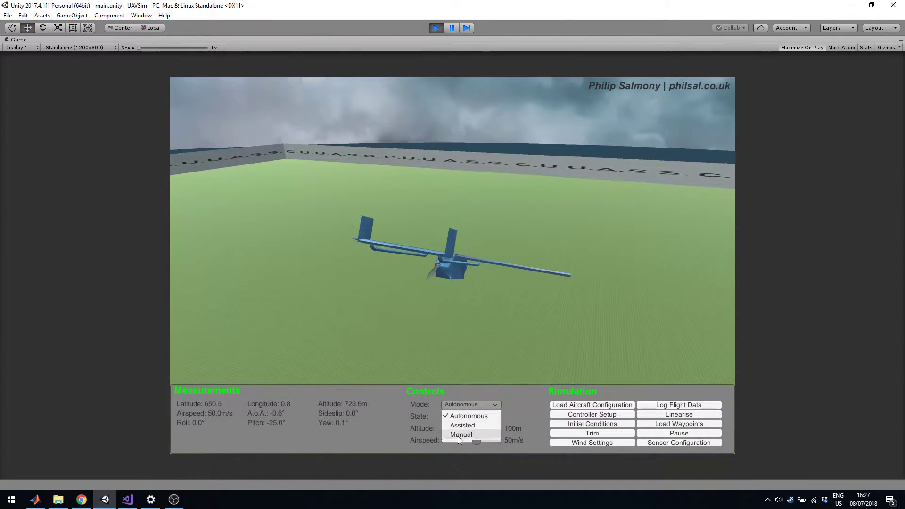
Select Manual mode and bring up the Trimmer for a 35 m/s, 0° path, 200 m radius trim
click(461, 434)
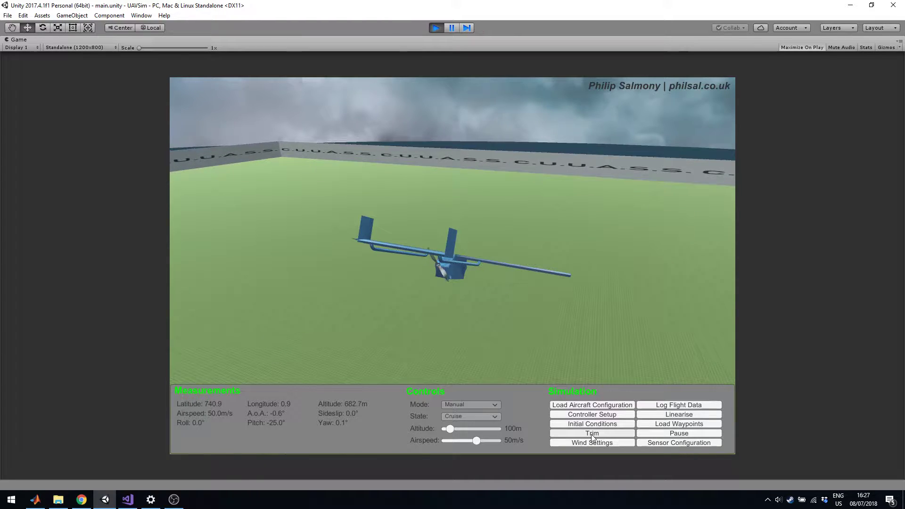
click(592, 434)
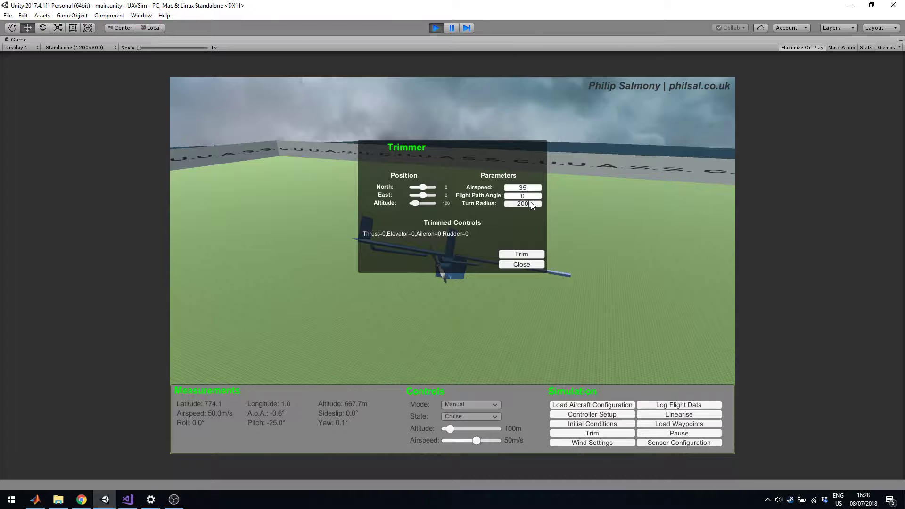
mouse_move(420, 166)
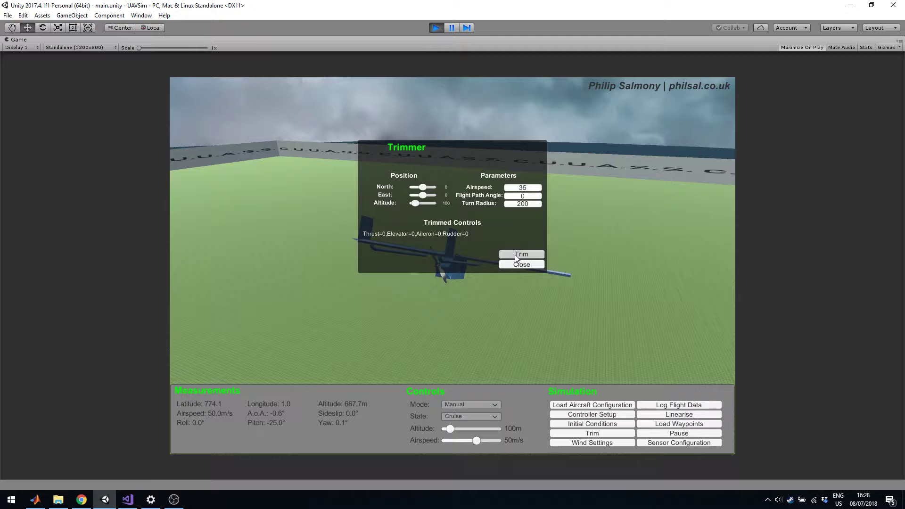
Compute the trimmed controls and put the UAV into its 35 m/s trimmed turn at 100 m
click(520, 254)
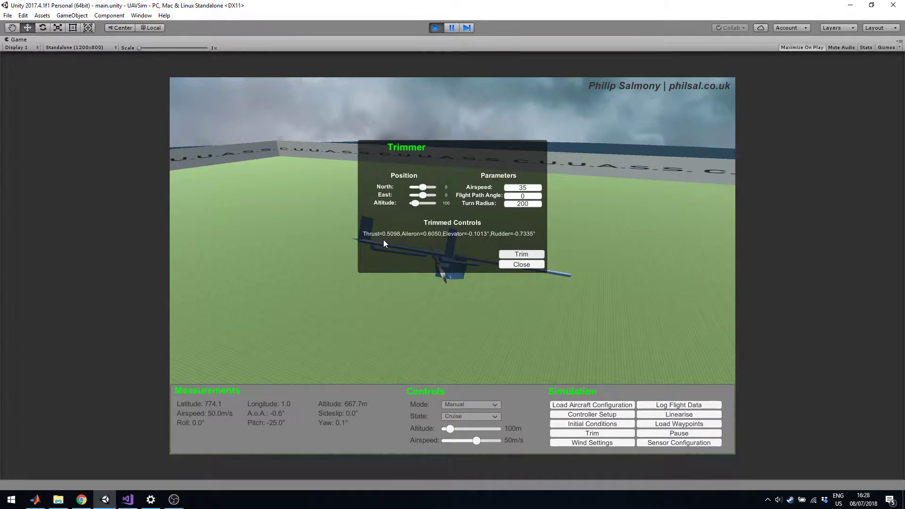
mouse_move(507, 241)
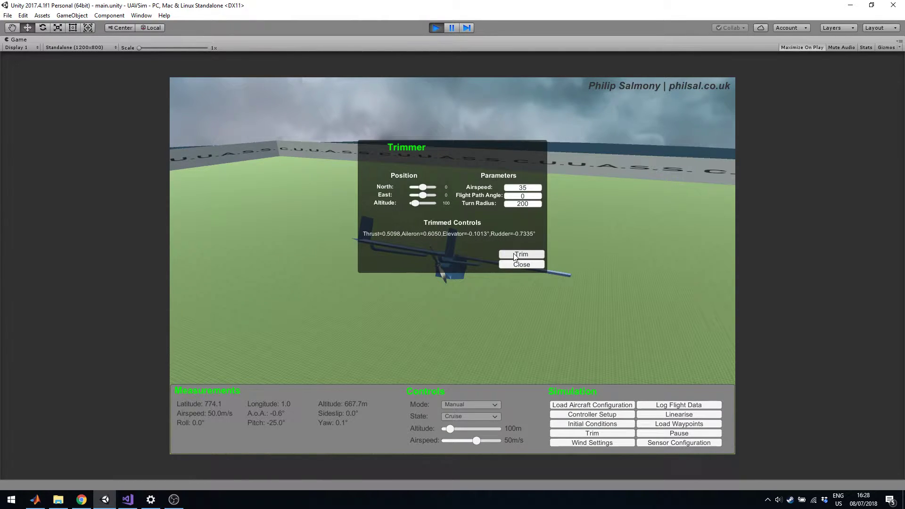
click(520, 263)
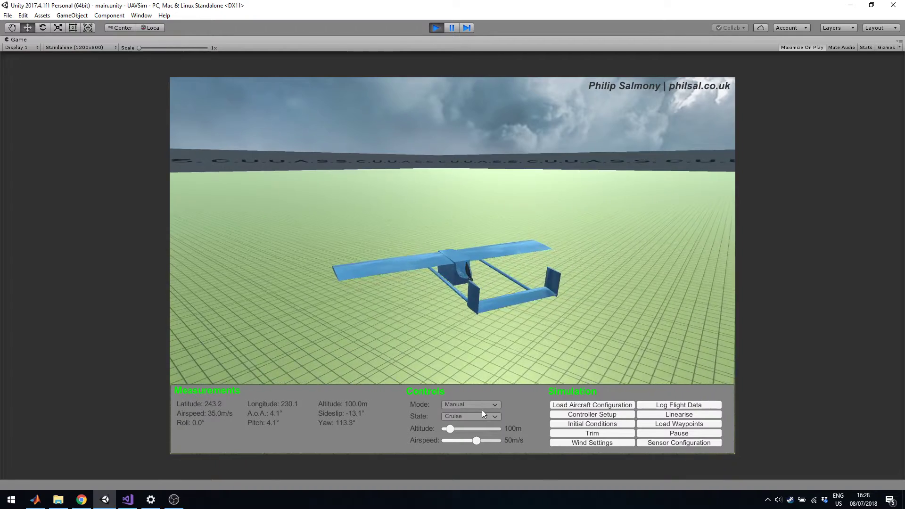
Set the flight Mode to Assisted and bring up the Wind dialog
click(469, 404)
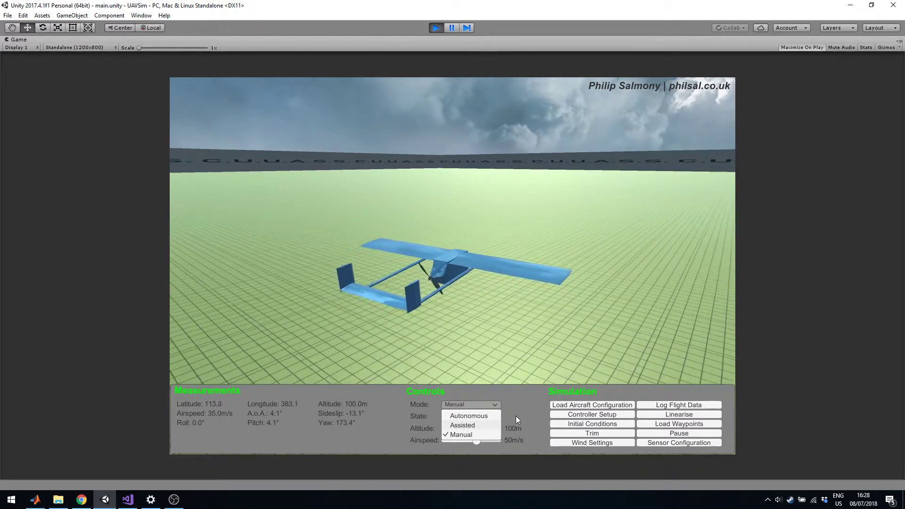
click(462, 425)
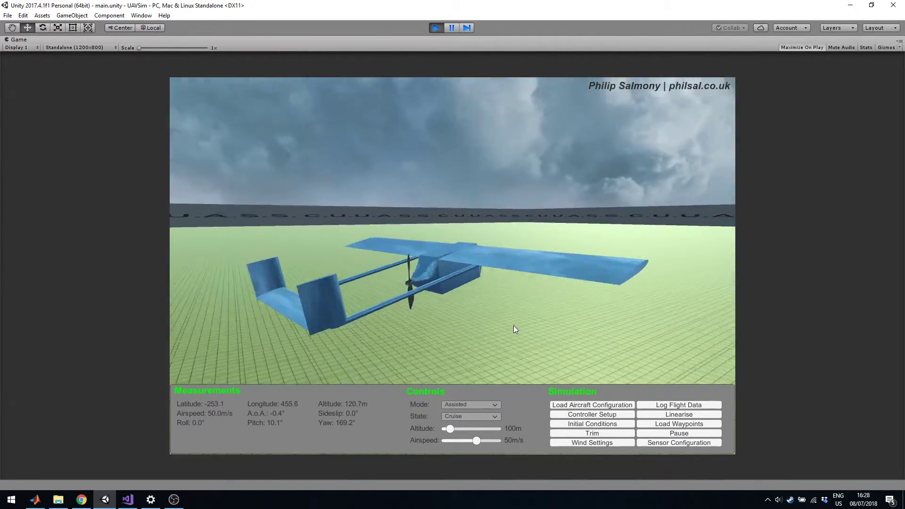
click(591, 443)
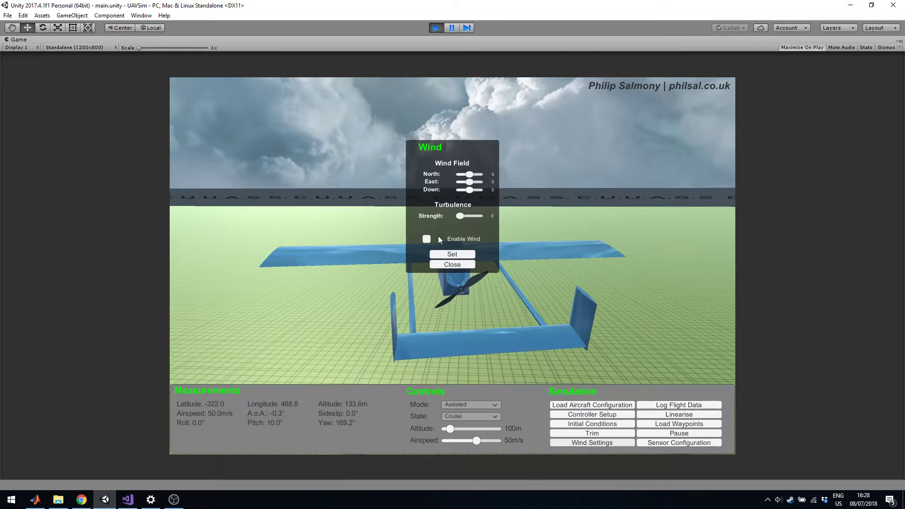
Enable wind with turbulence strength 4.5 and apply it with Set
click(426, 239)
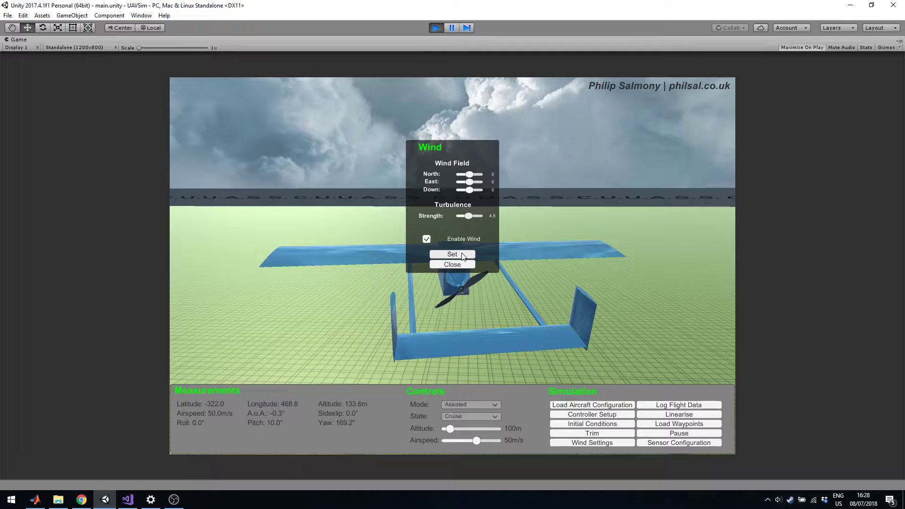
click(452, 264)
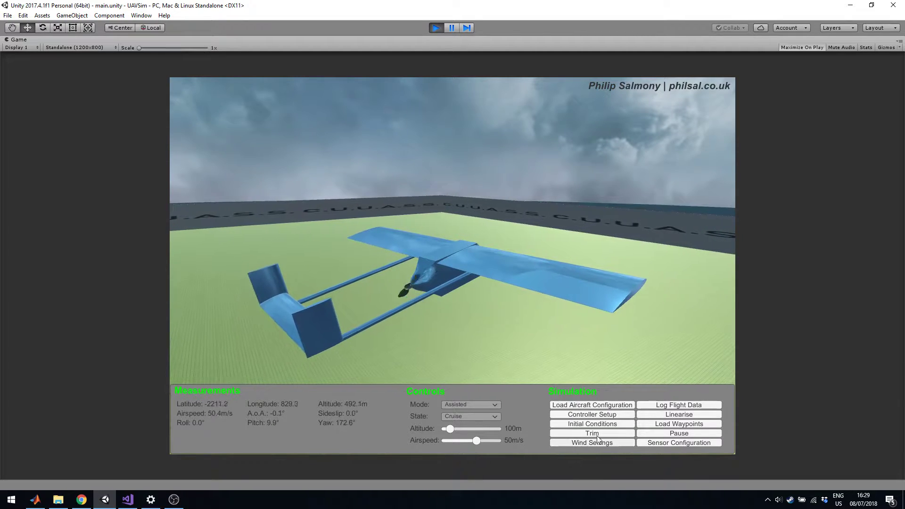
Set Mode back to Manual and re-trim the aircraft via the Trimmer dialog
click(591, 443)
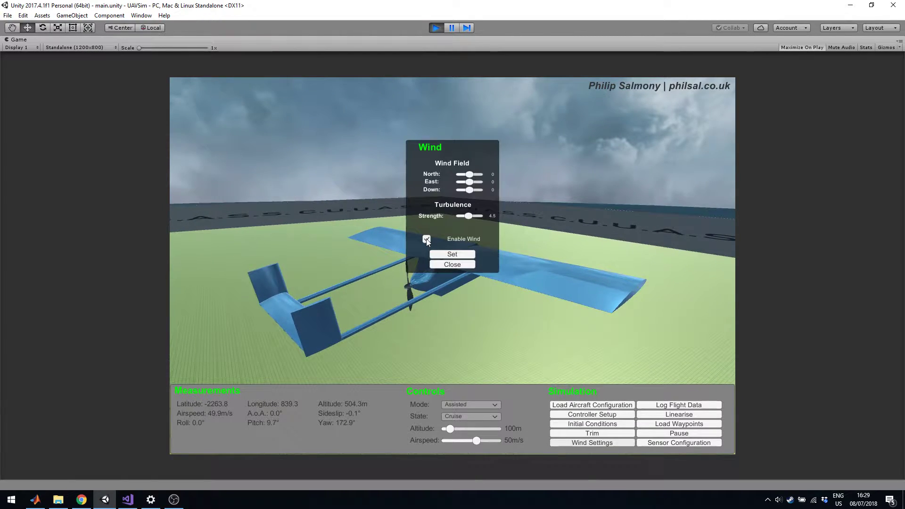
click(470, 404)
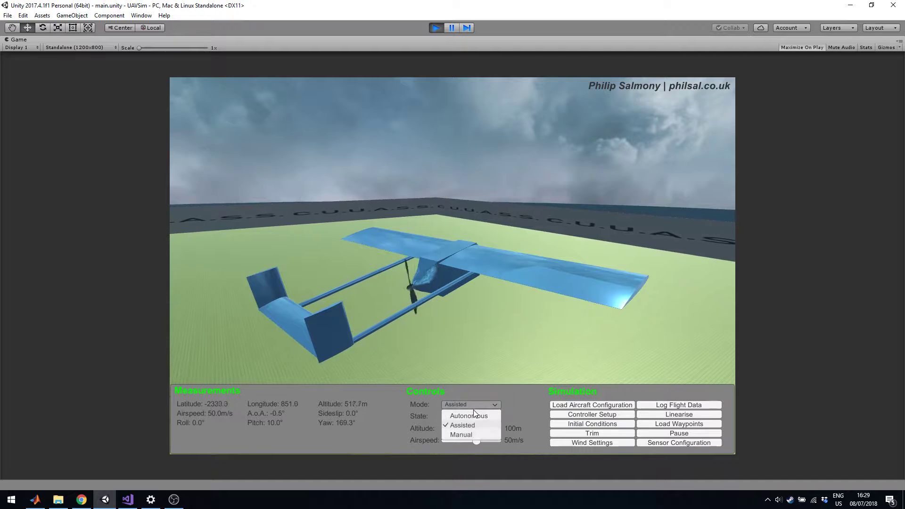
click(461, 434)
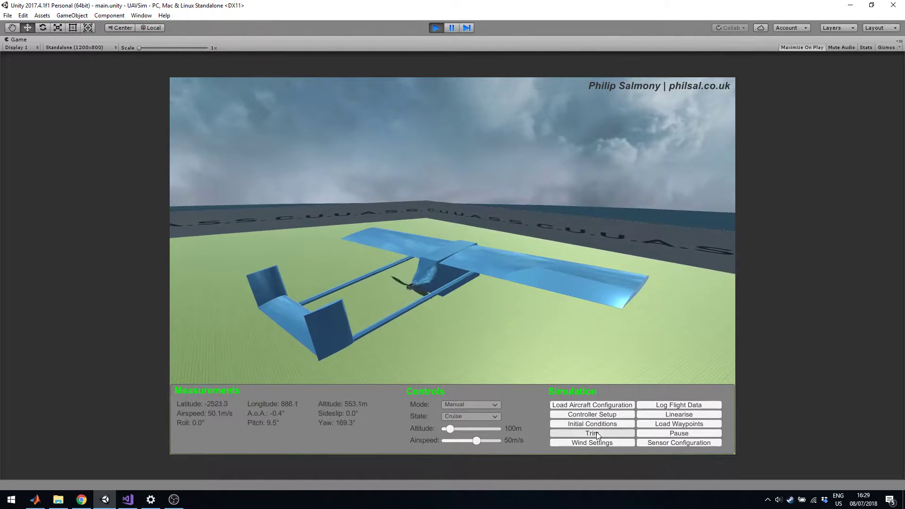
click(591, 434)
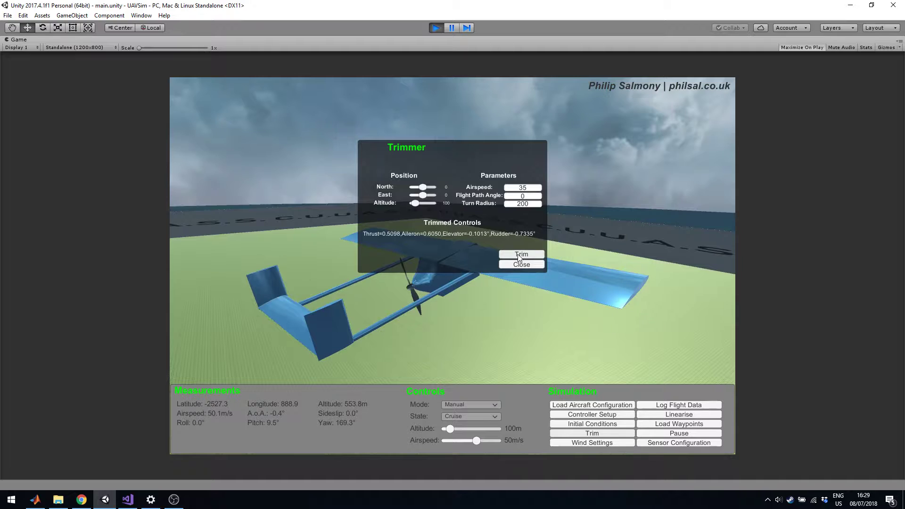
click(520, 264)
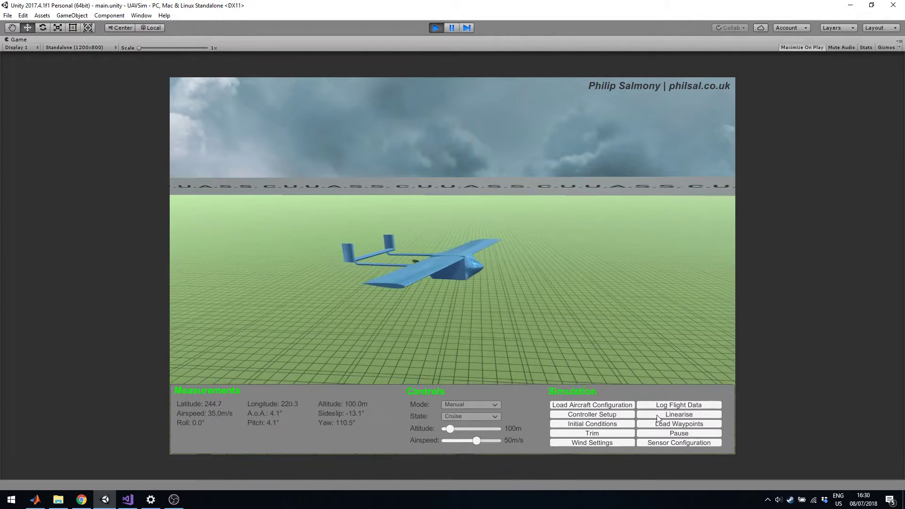
Linearise the model and save it as Linearised System.txt on the Desktop, overwriting the old file
click(679, 415)
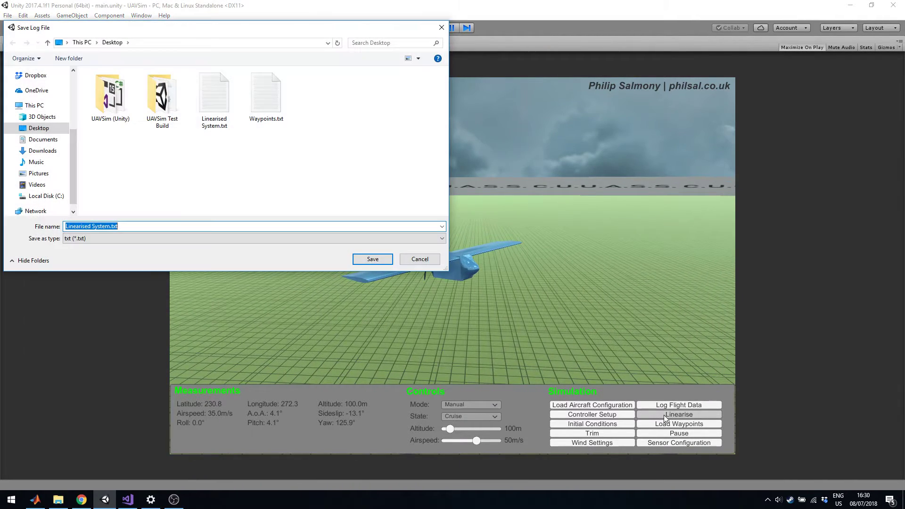
click(214, 92)
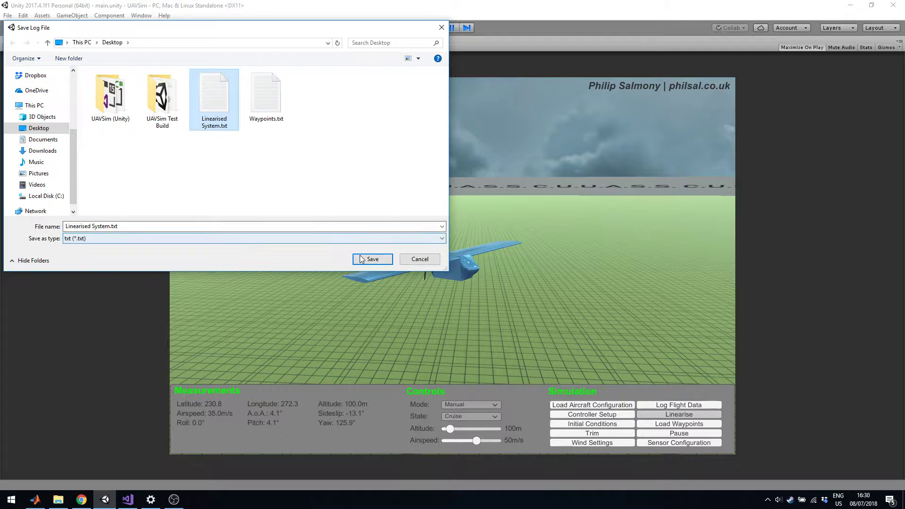
click(372, 260)
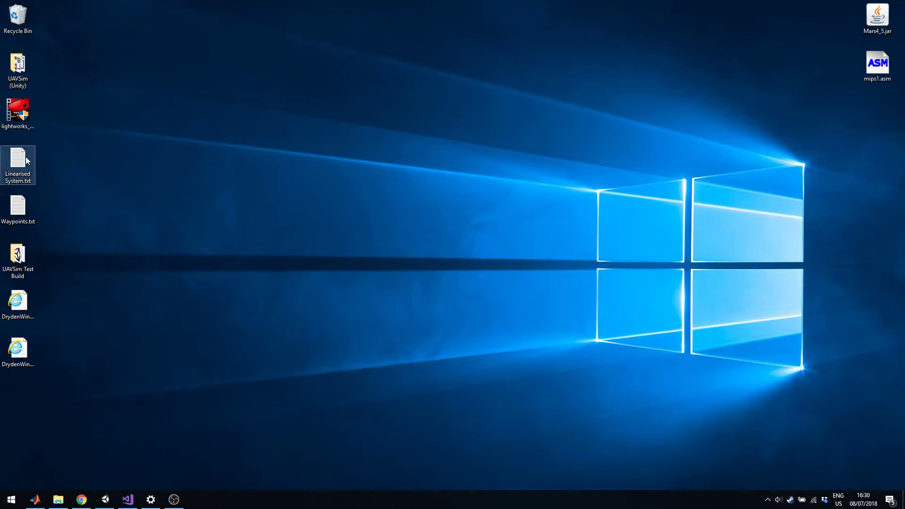
View Linearised System.txt in Notepad, highlighting the trim inputs and A–D matrix definitions
double_click(17, 163)
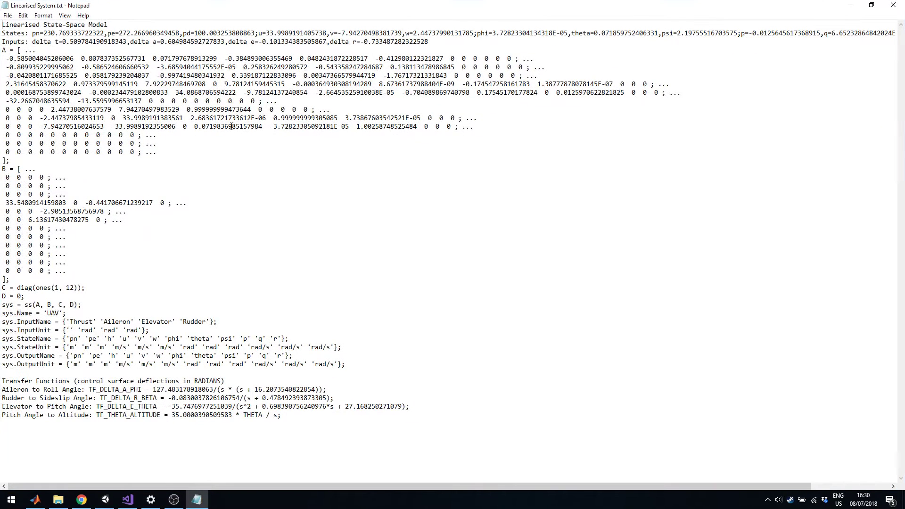
click(21, 280)
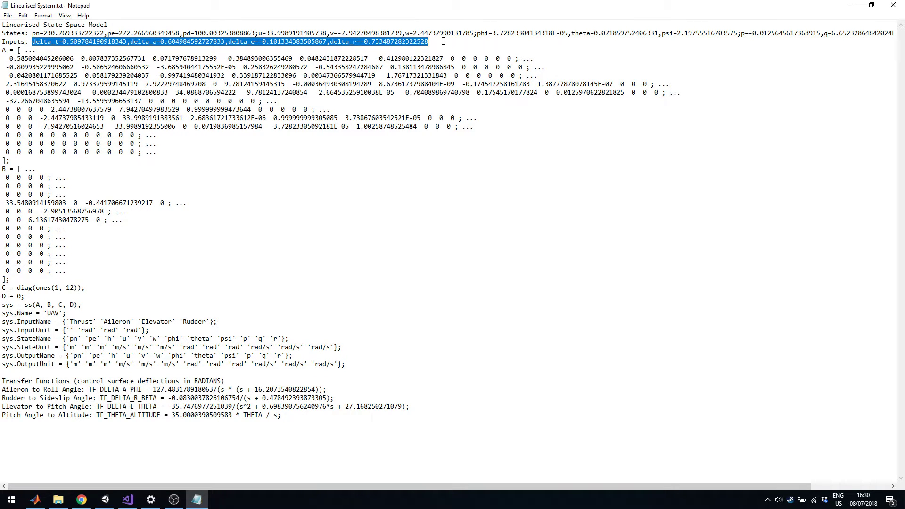
click(5, 50)
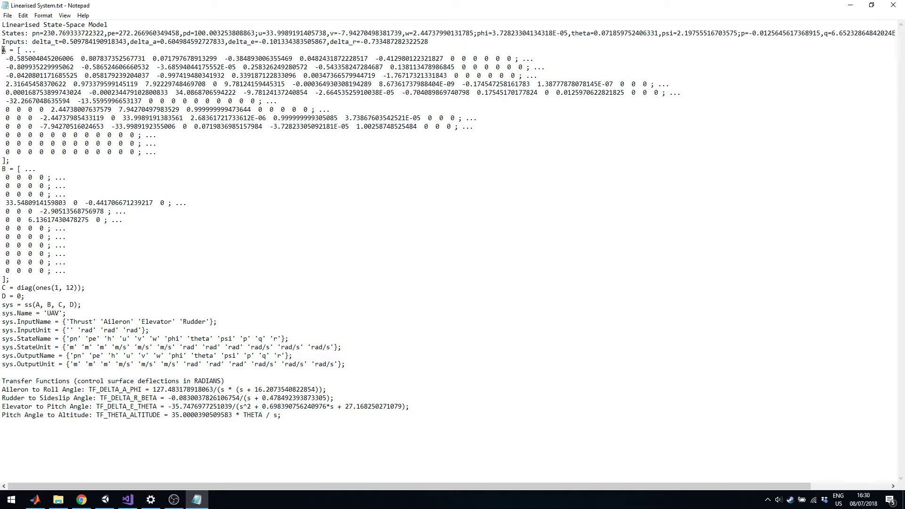
drag(3, 50, 94, 152)
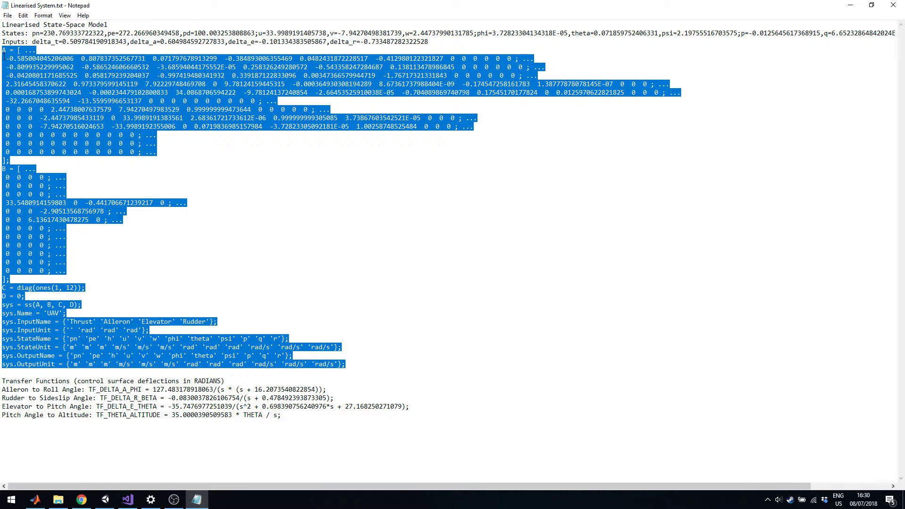
click(150, 273)
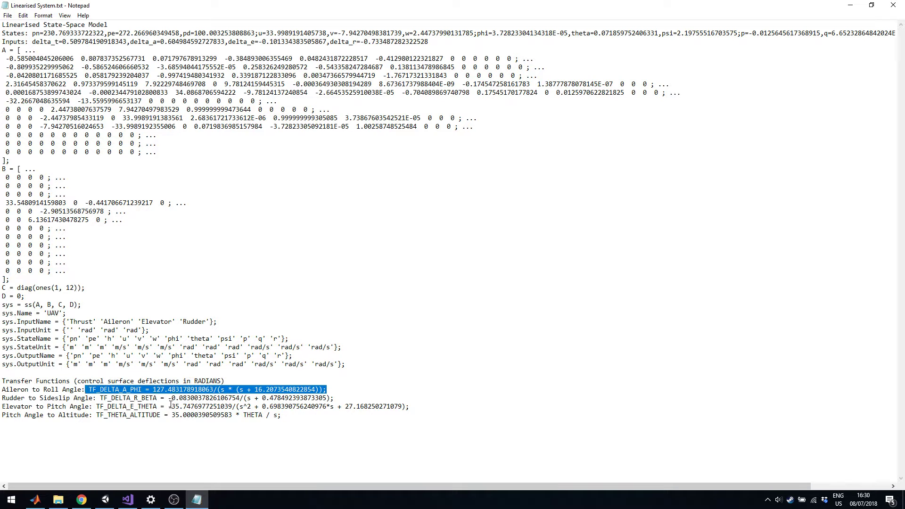
mouse_move(125, 499)
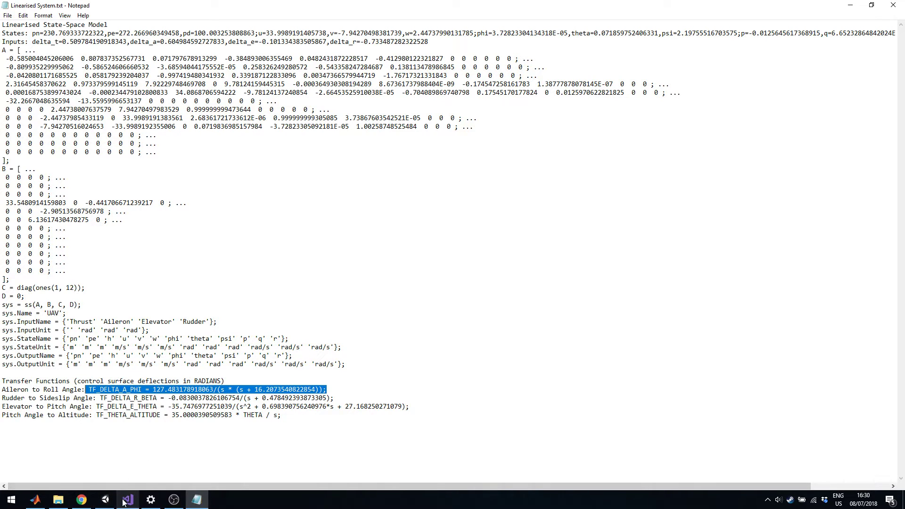
Back in Unity, set Mode to Assisted, start Log Flight Data, then head to Autonomous mode
click(104, 499)
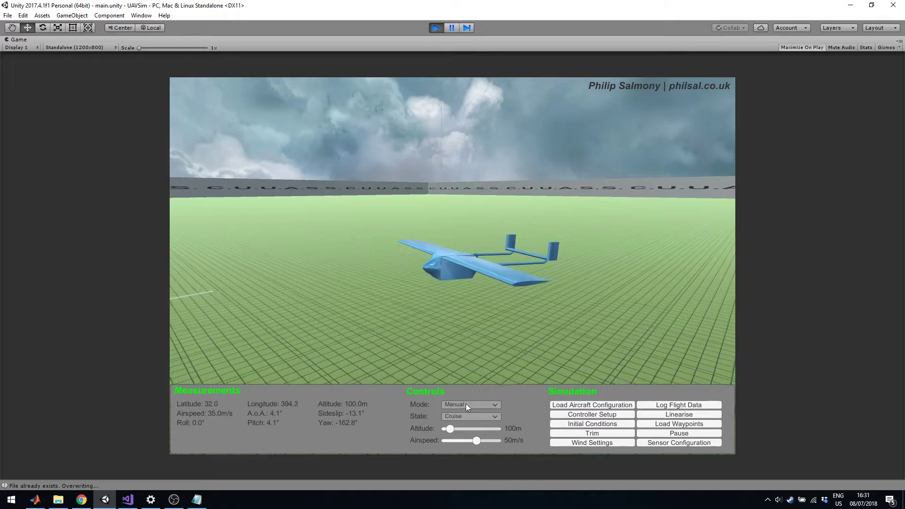
click(470, 405)
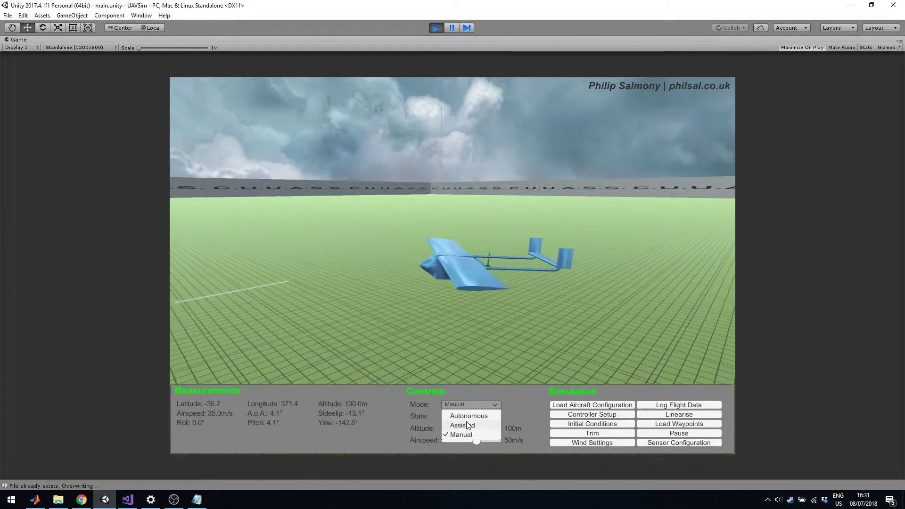
click(461, 425)
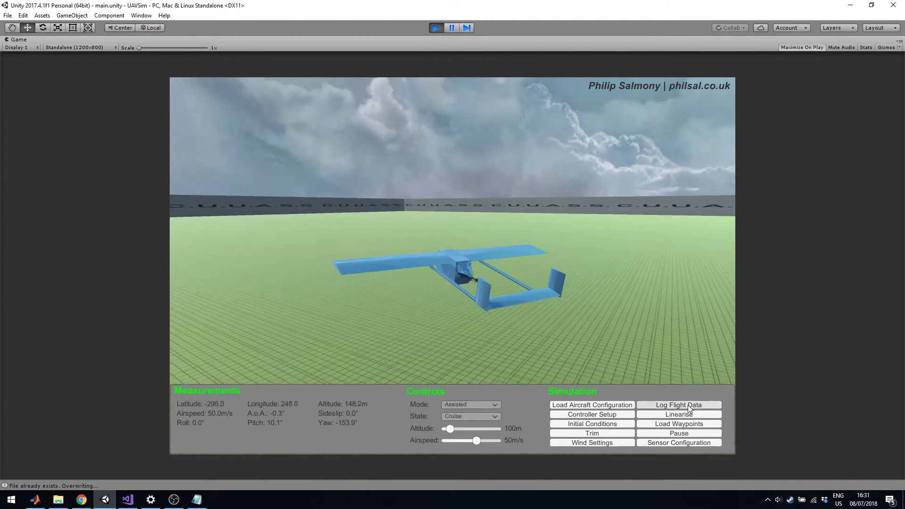
click(679, 404)
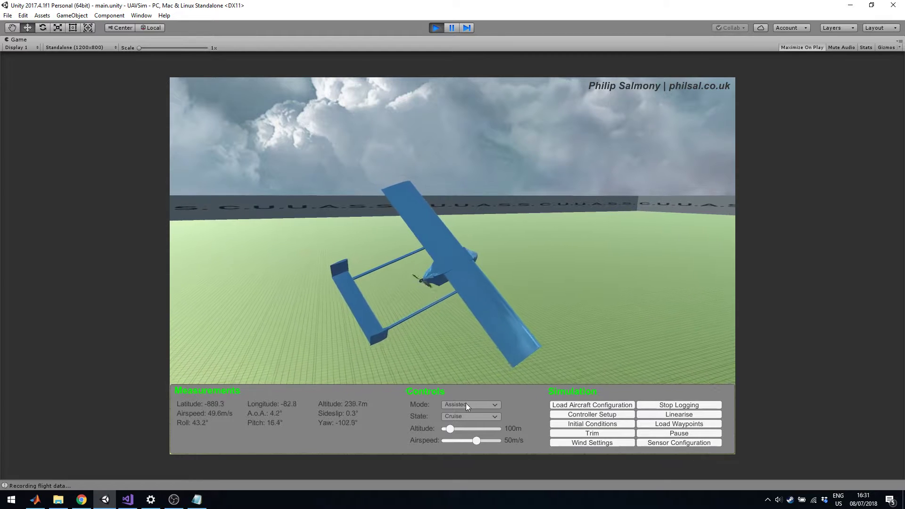
click(469, 404)
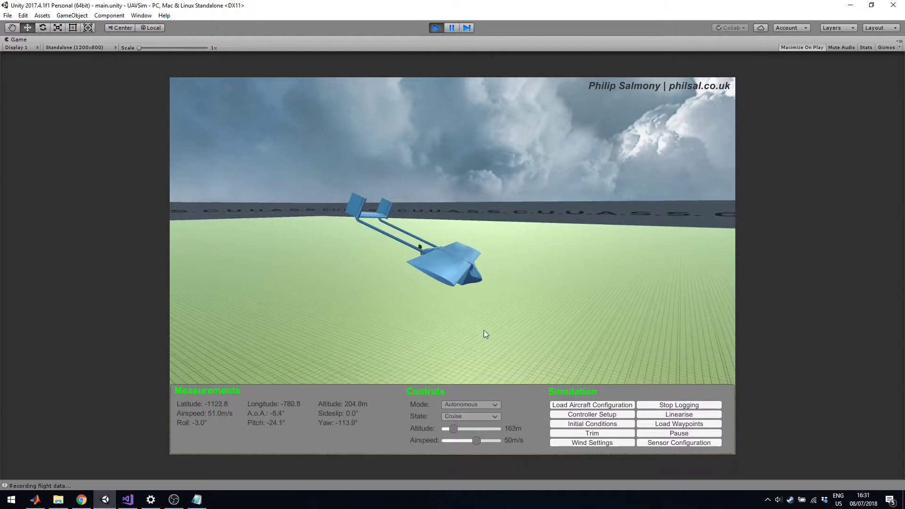
Stop logging and save the flight log as FlightData.csv on the Desktop
click(679, 404)
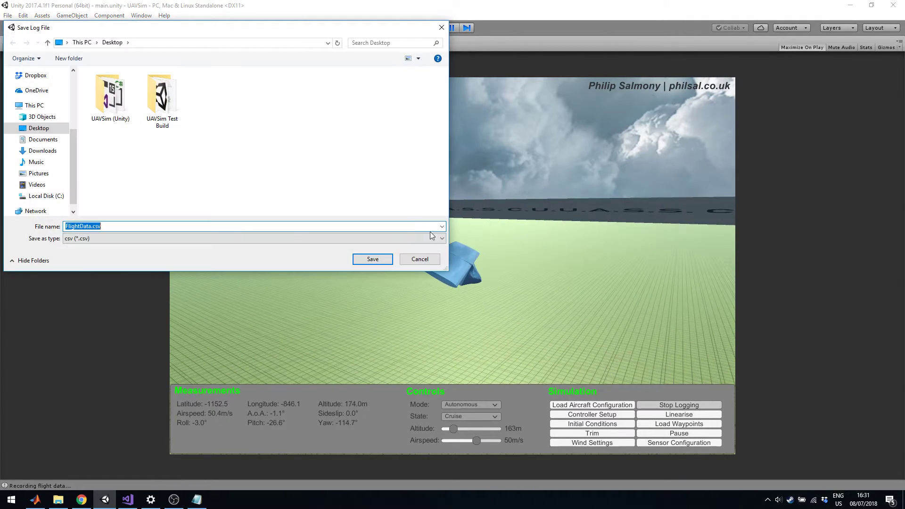
click(372, 259)
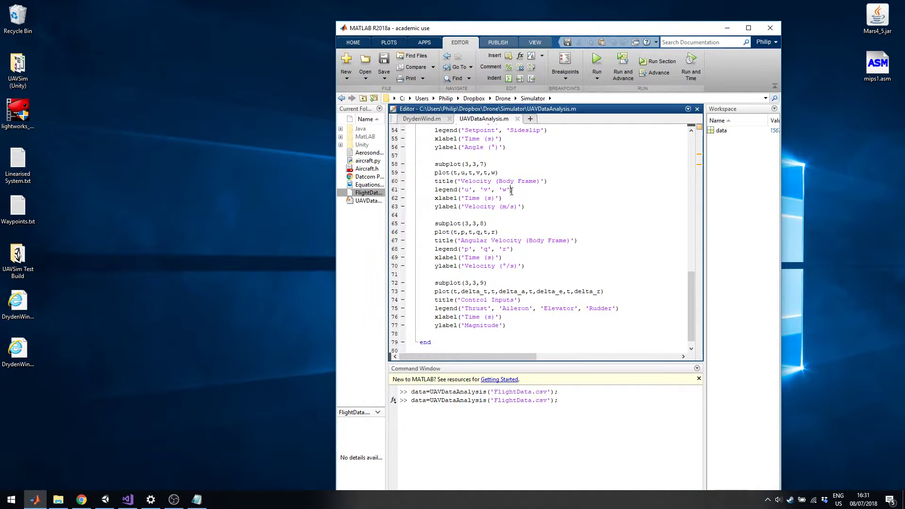
Run data=UAVDataAnalysis('FlightData.csv') and rotate the 3D trajectory plot to a side view
scroll(up, 3)
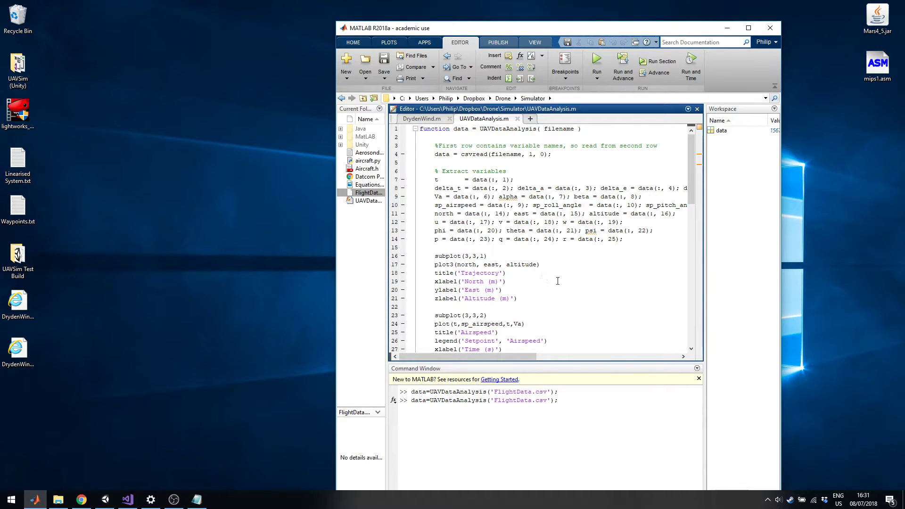
scroll(down, 3)
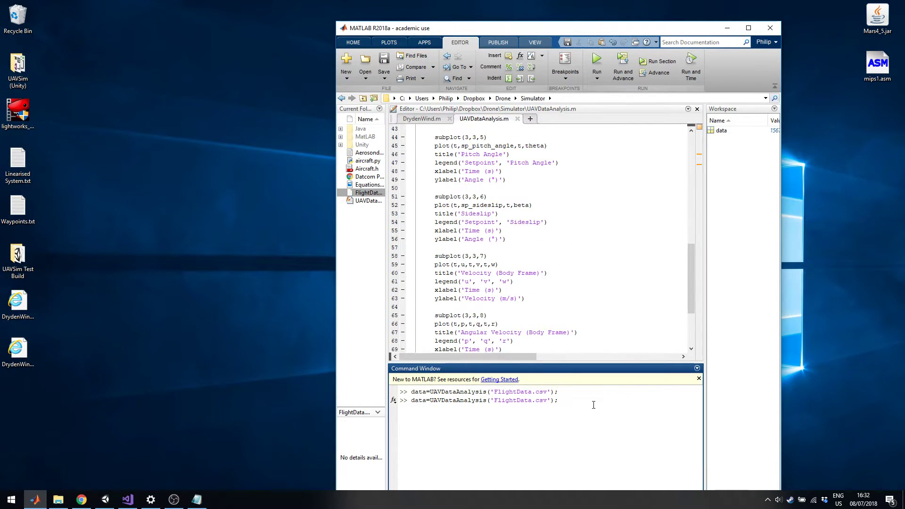
key(Return)
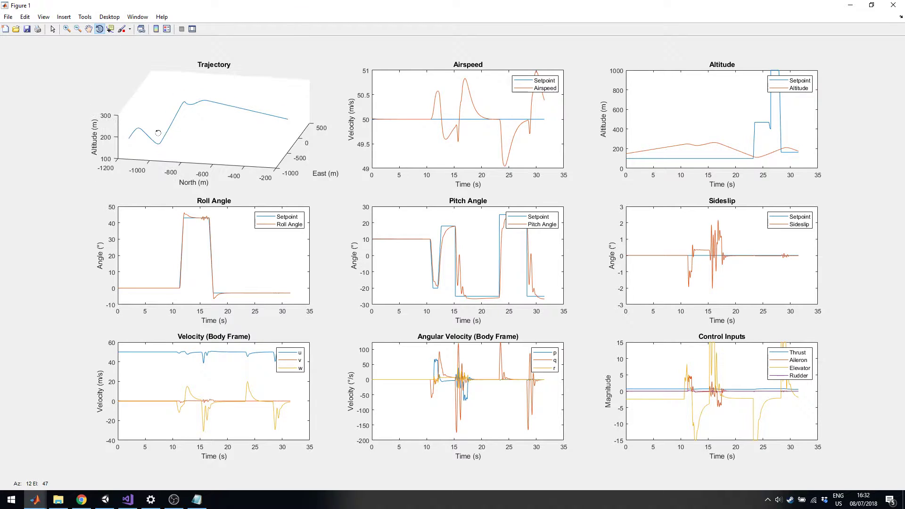
drag(156, 133, 202, 127)
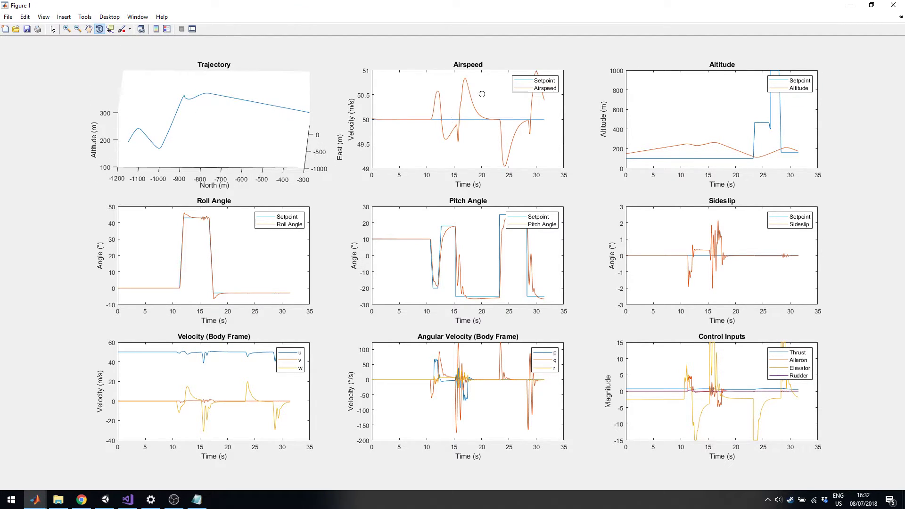
mouse_move(485, 114)
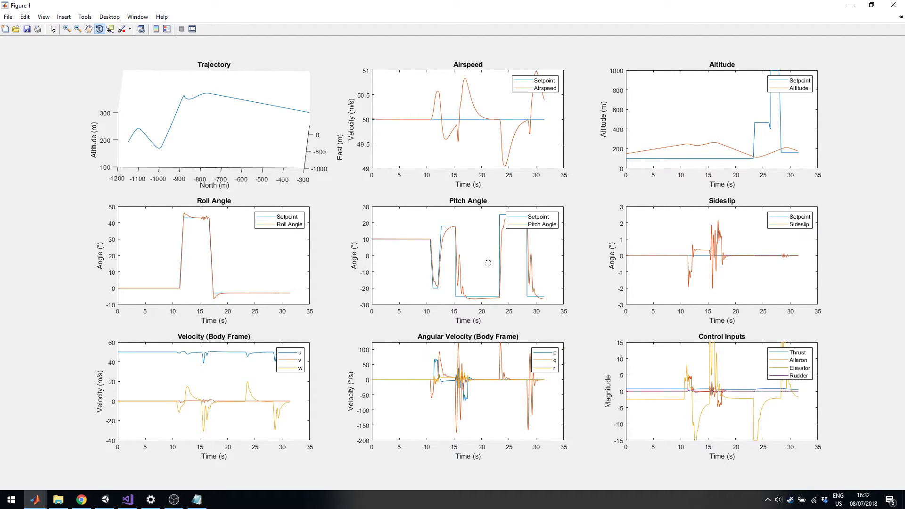
mouse_move(716, 345)
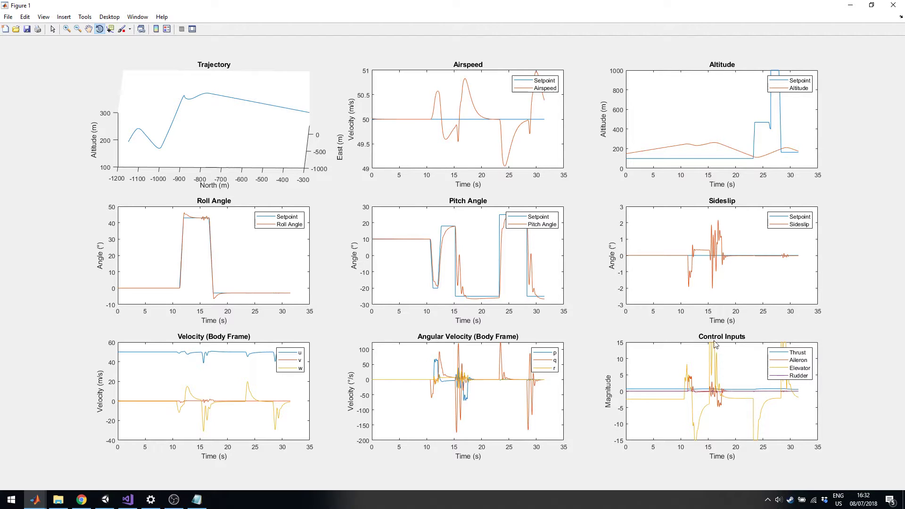
mouse_move(560, 238)
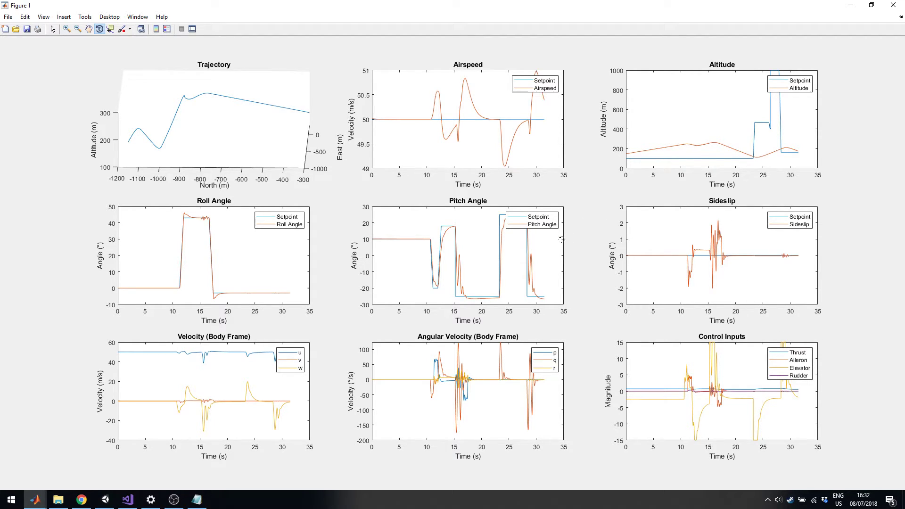
mouse_move(456, 351)
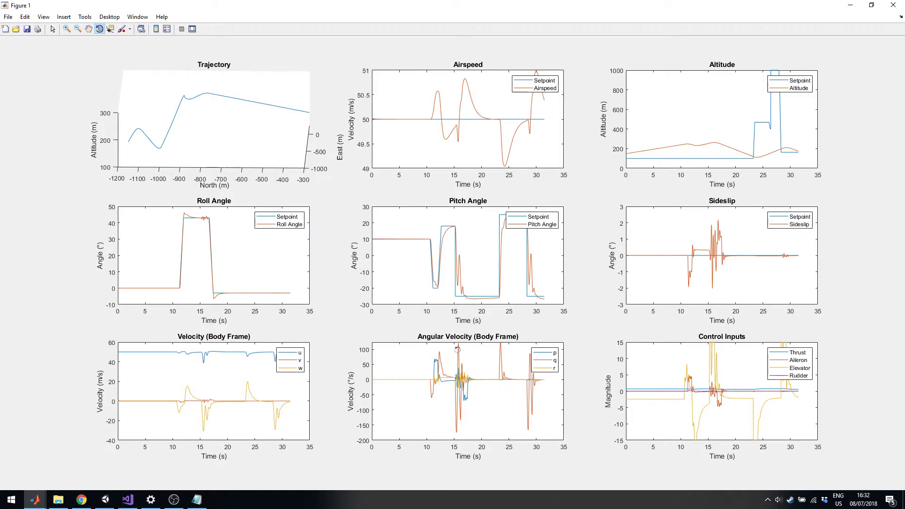
mouse_move(455, 345)
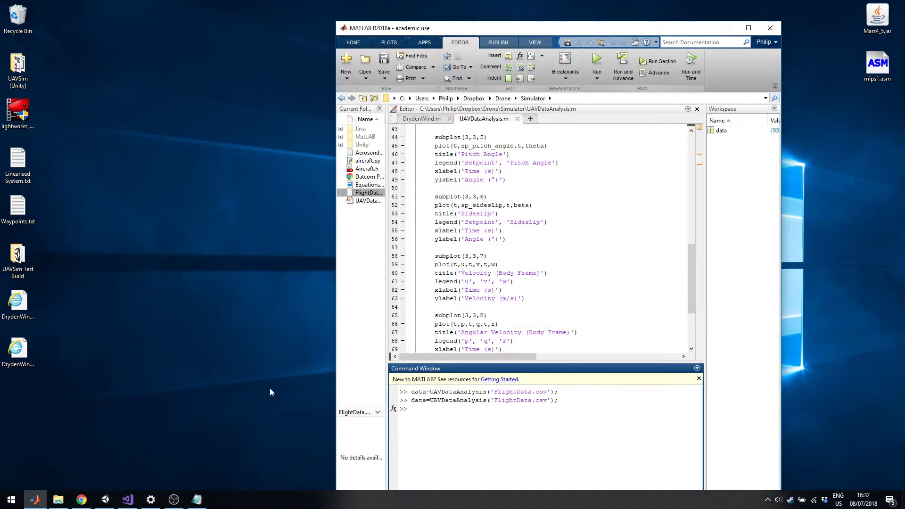
Press Play to restart the Unity simulation and load the 7-waypoint file
click(125, 500)
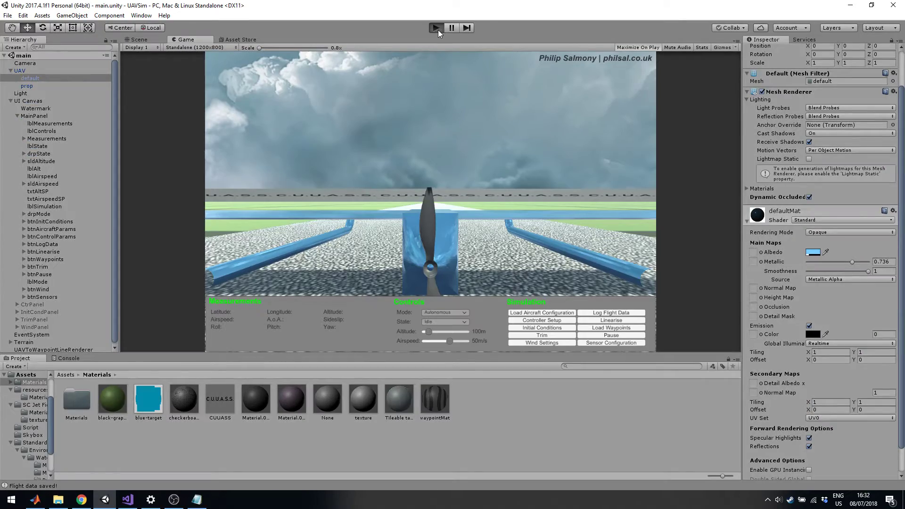
click(436, 27)
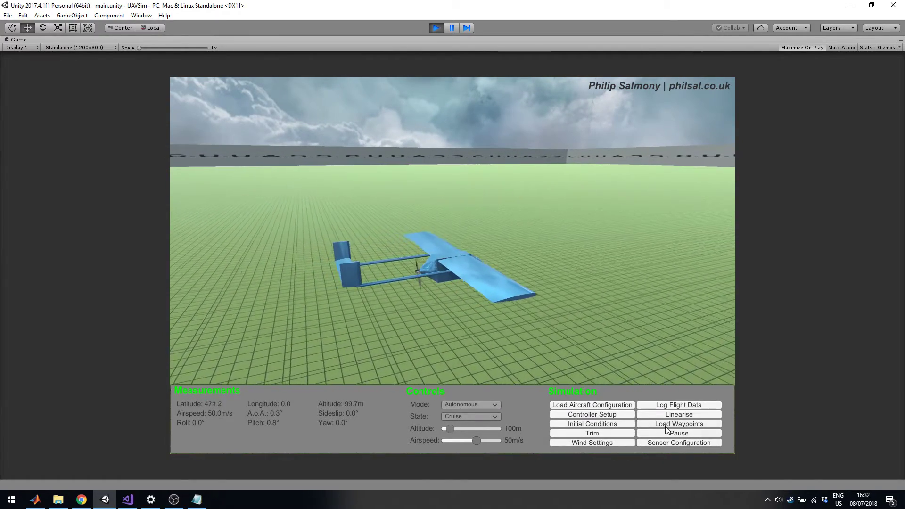
click(679, 423)
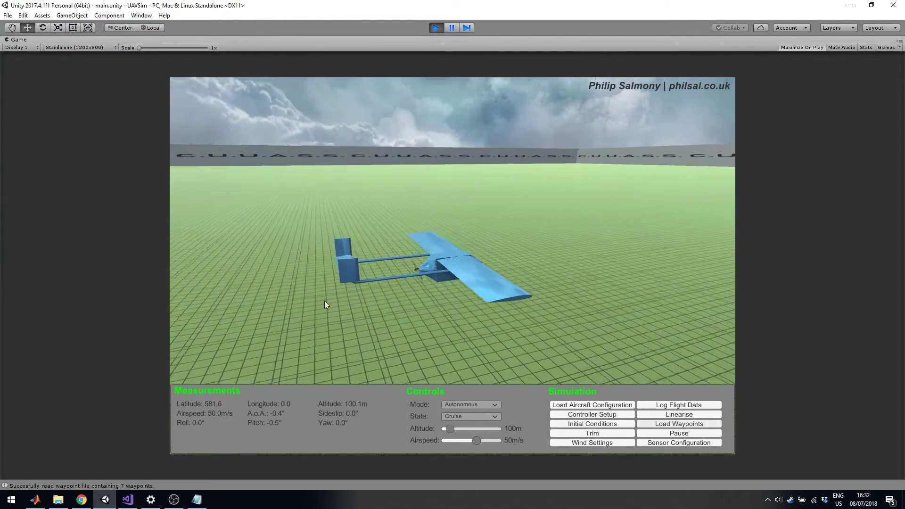
Set the controller State to Waypoint, let the UAV reach waypoint #1, then minimise Unity
click(469, 416)
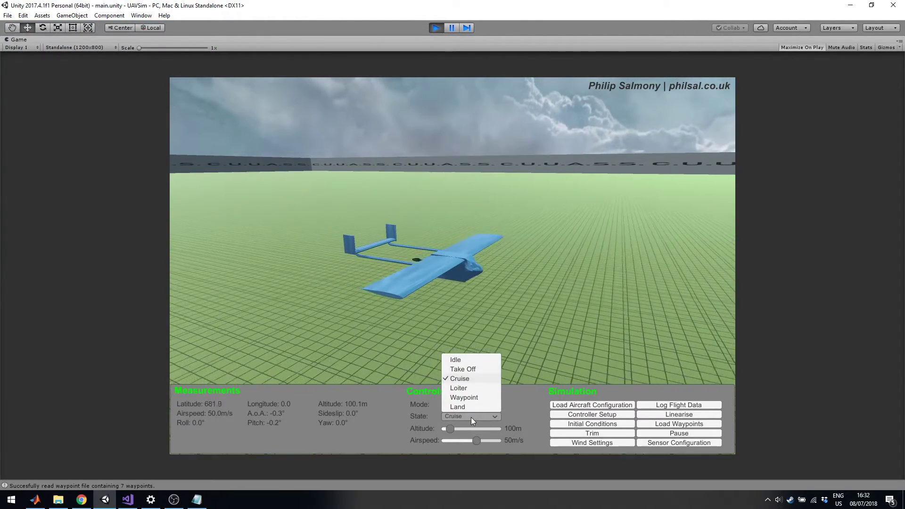
click(464, 397)
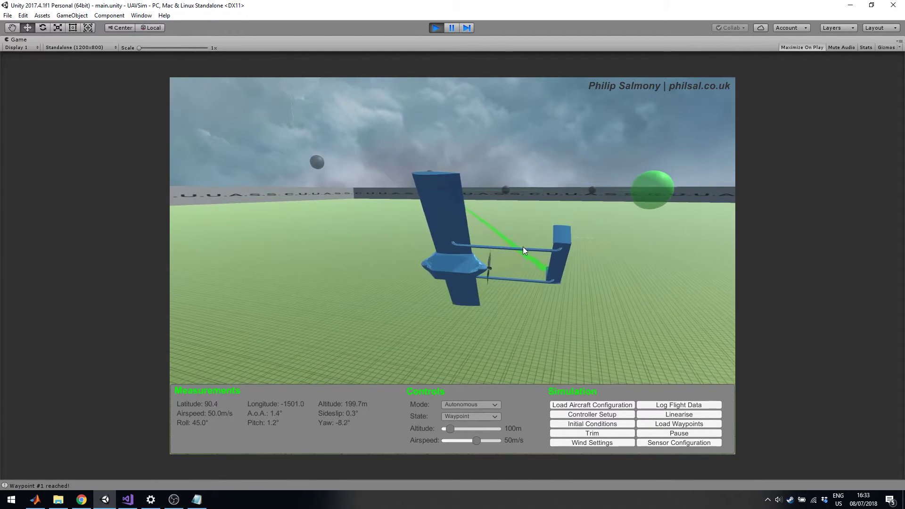
click(435, 27)
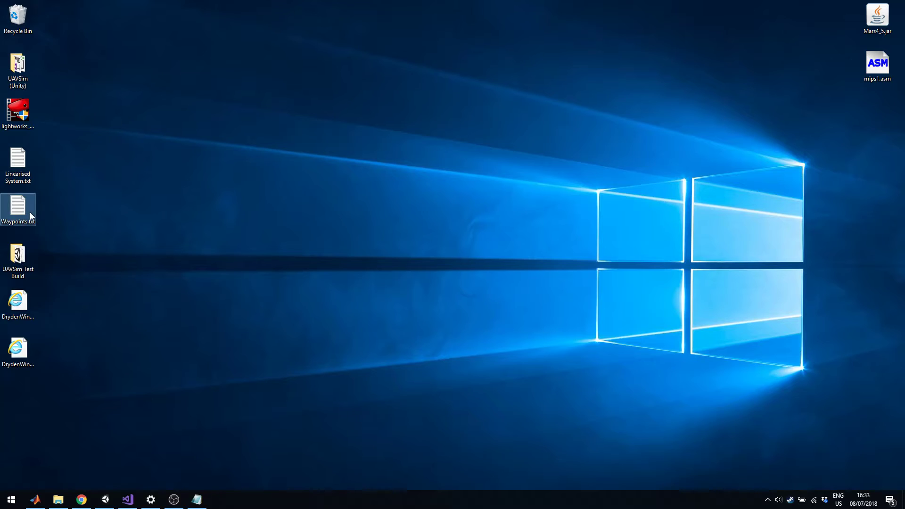
double_click(18, 208)
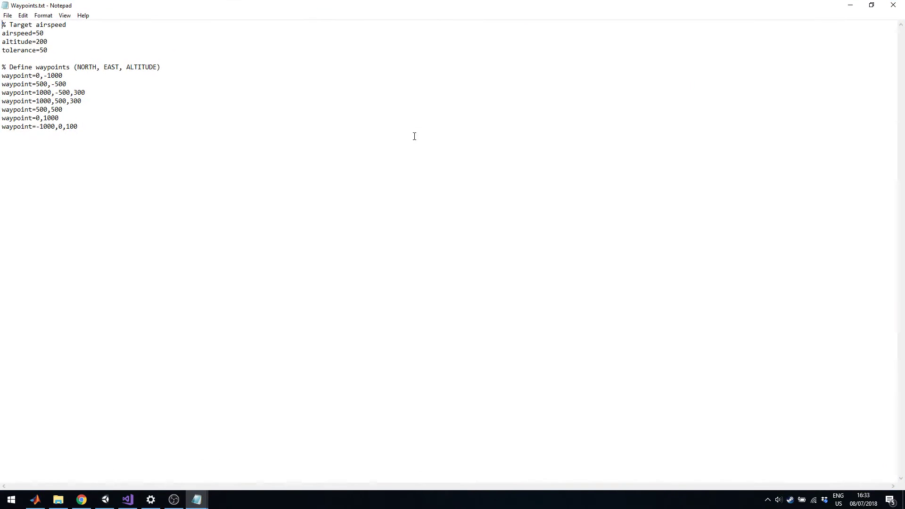
mouse_move(115, 67)
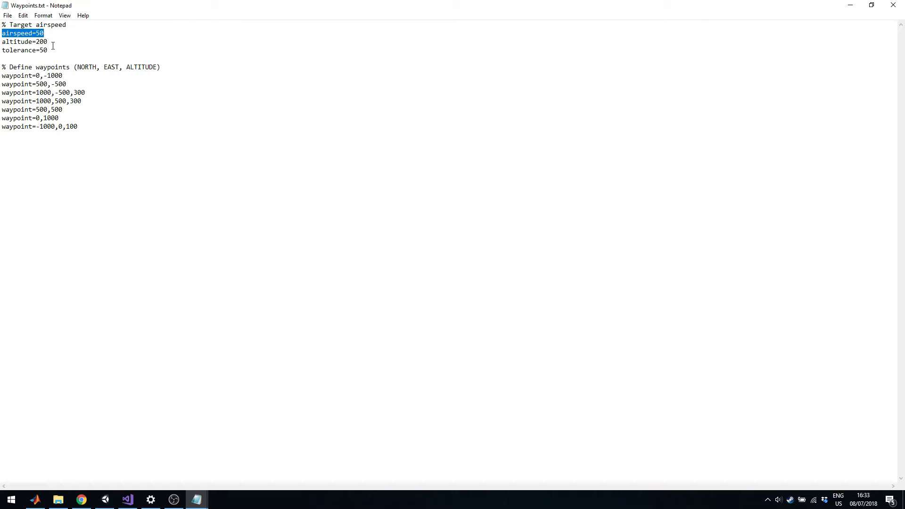
double_click(23, 42)
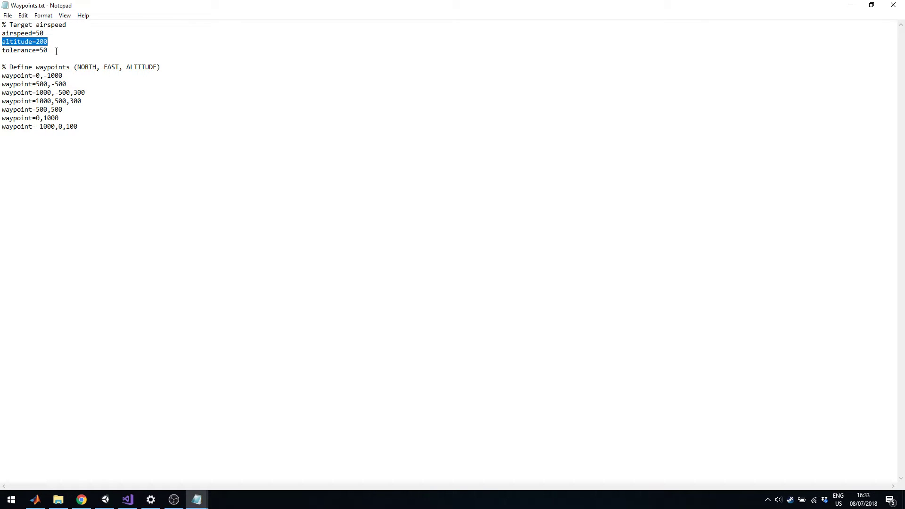
double_click(24, 49)
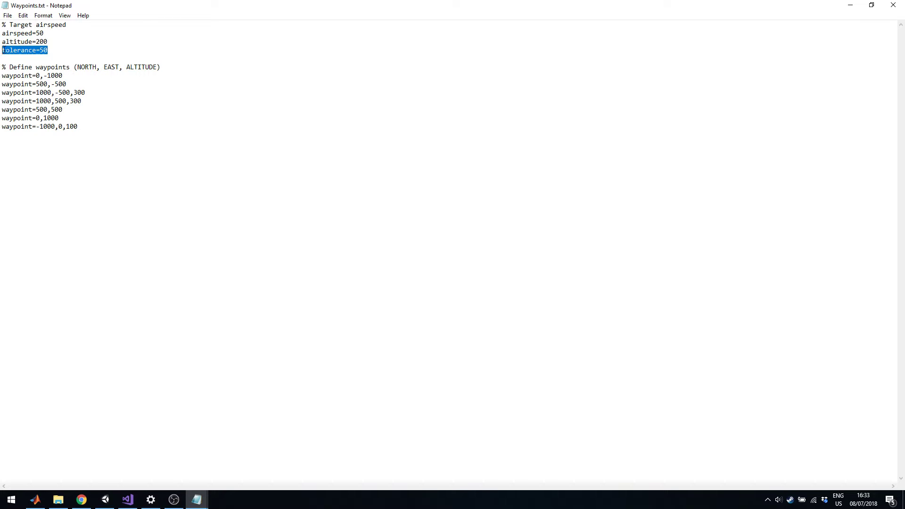
click(75, 69)
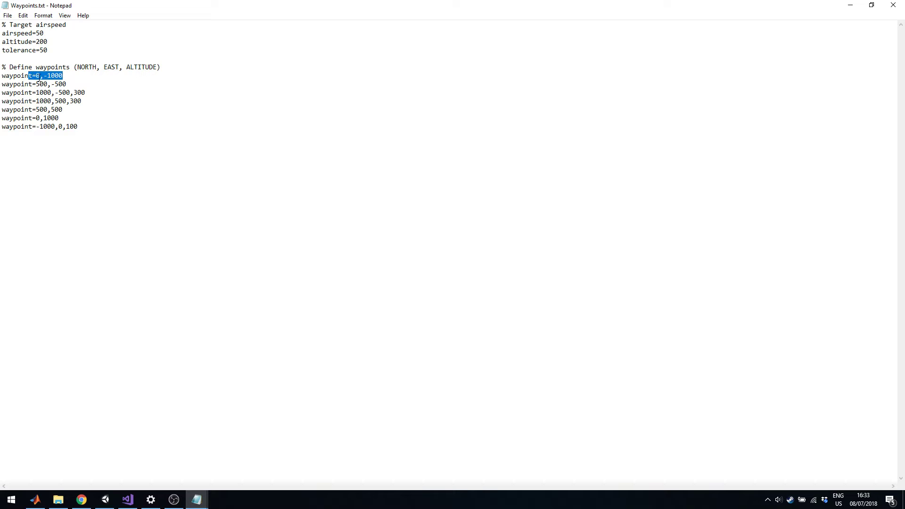
click(65, 75)
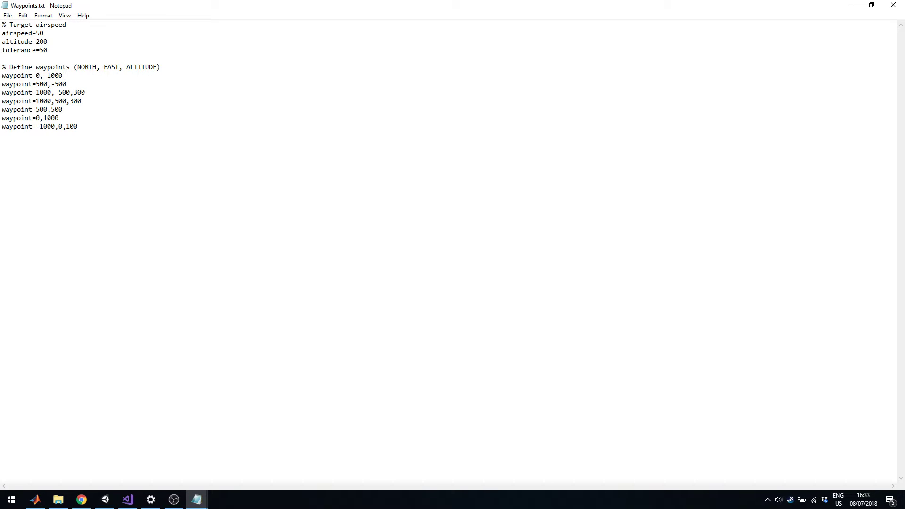
click(49, 41)
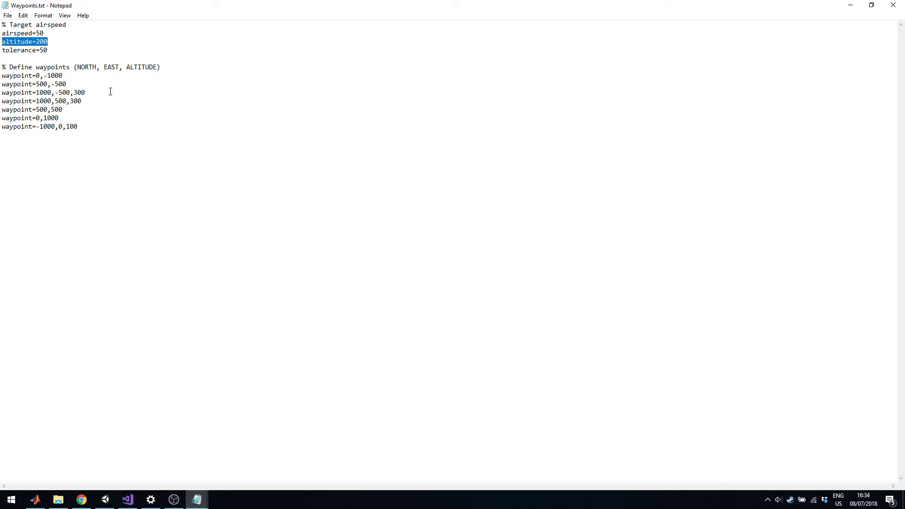
double_click(78, 92)
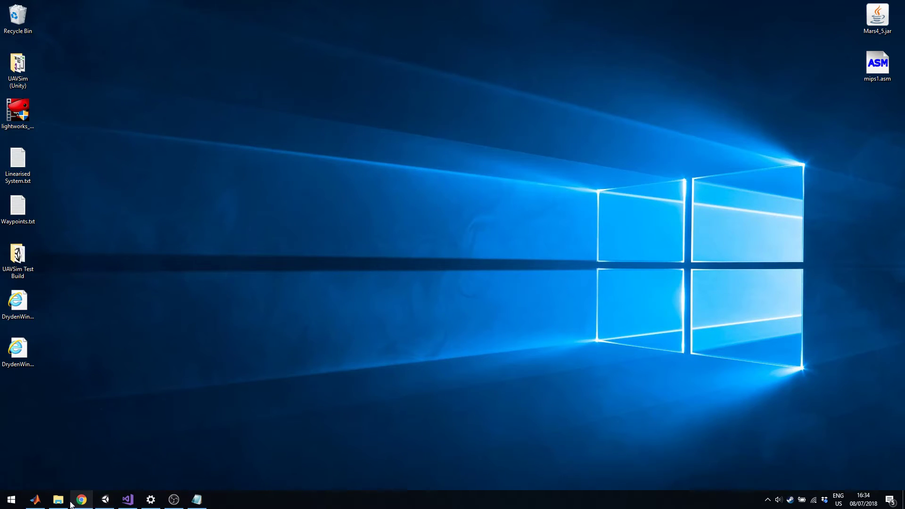
Restore the Unity editor, then bring up UAVDynamics.cs in Visual Studio from the taskbar
click(105, 500)
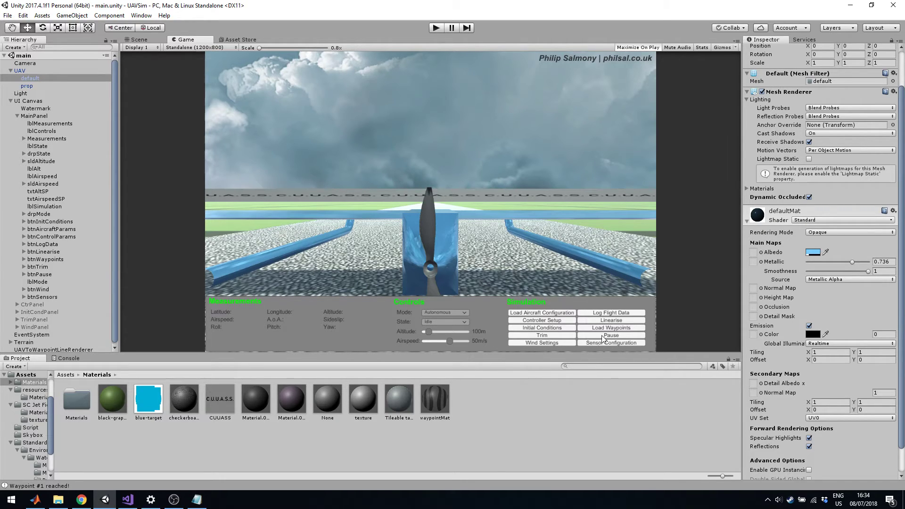
mouse_move(599, 351)
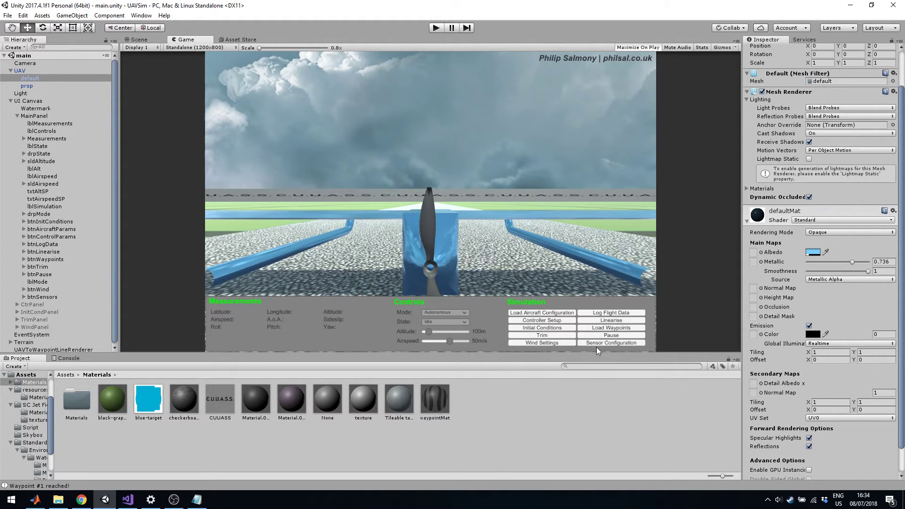
mouse_move(616, 361)
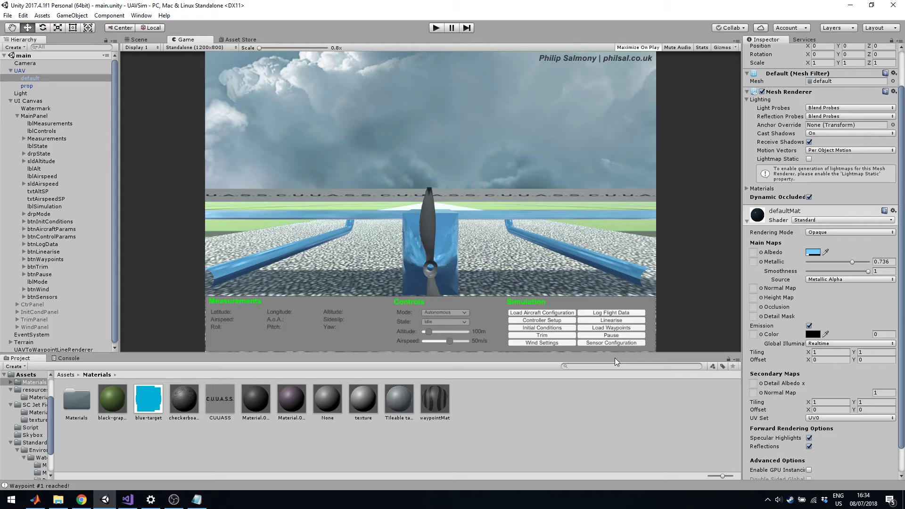
mouse_move(509, 257)
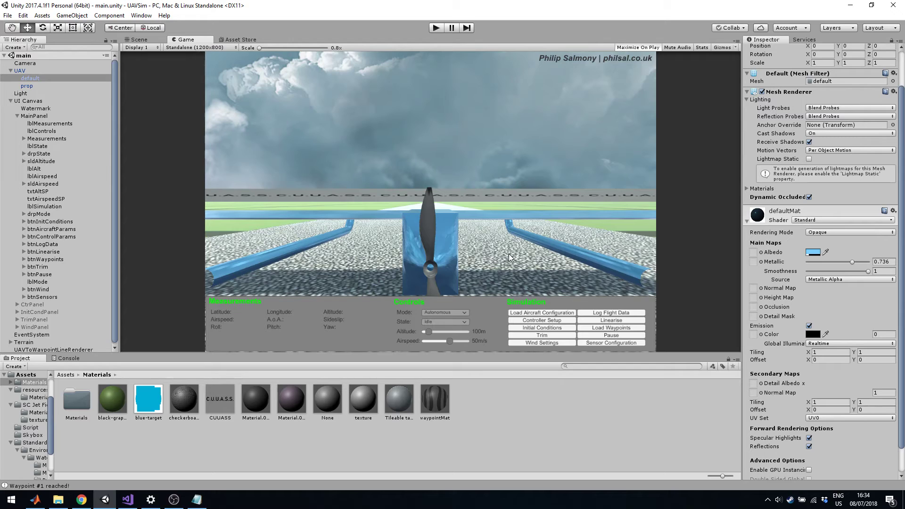
mouse_move(491, 267)
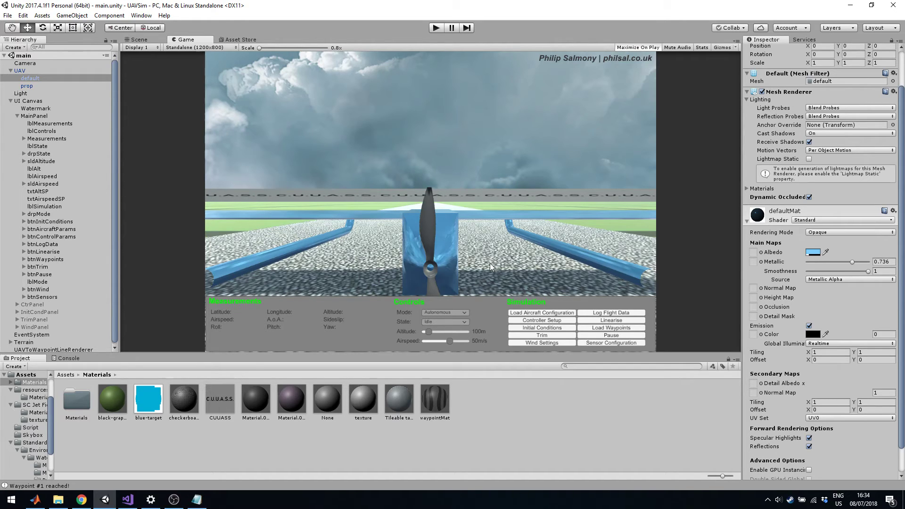
mouse_move(467, 274)
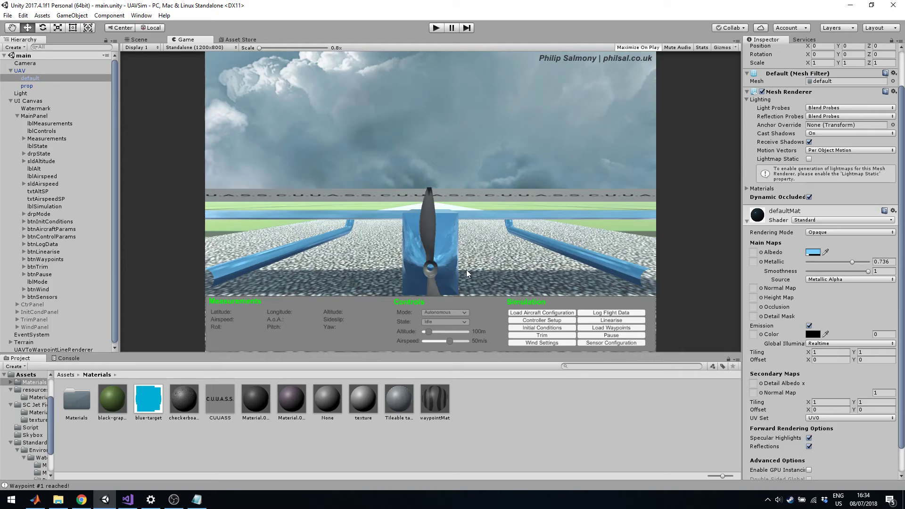
mouse_move(126, 500)
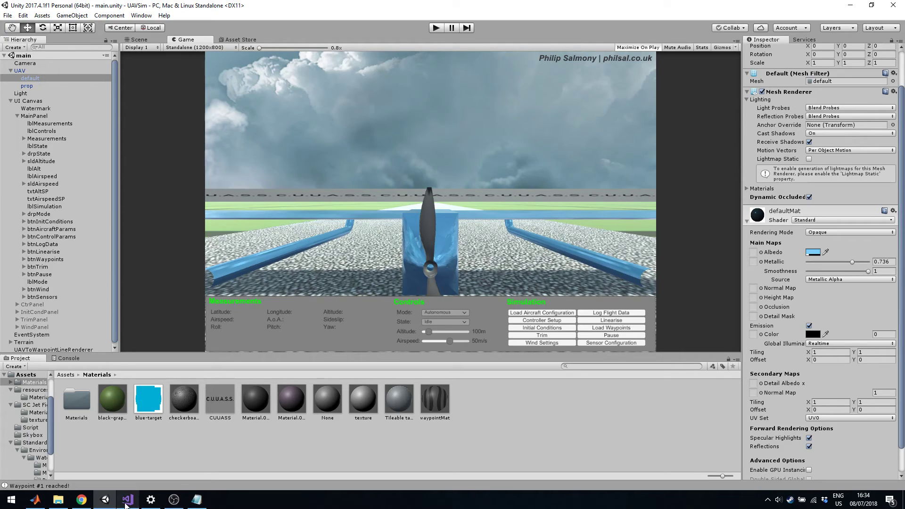
click(127, 500)
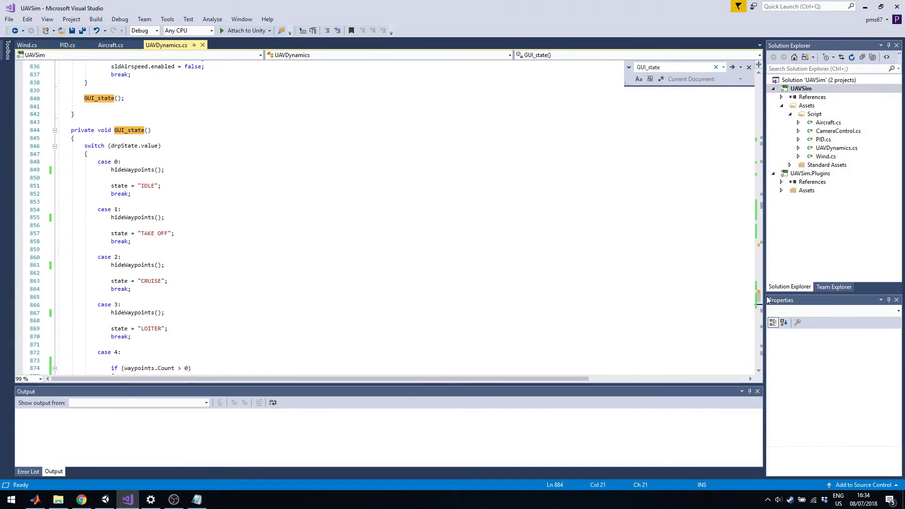
Scroll up to the Start() method's setpoints and PID setup, then return to Unity
scroll(up, 3)
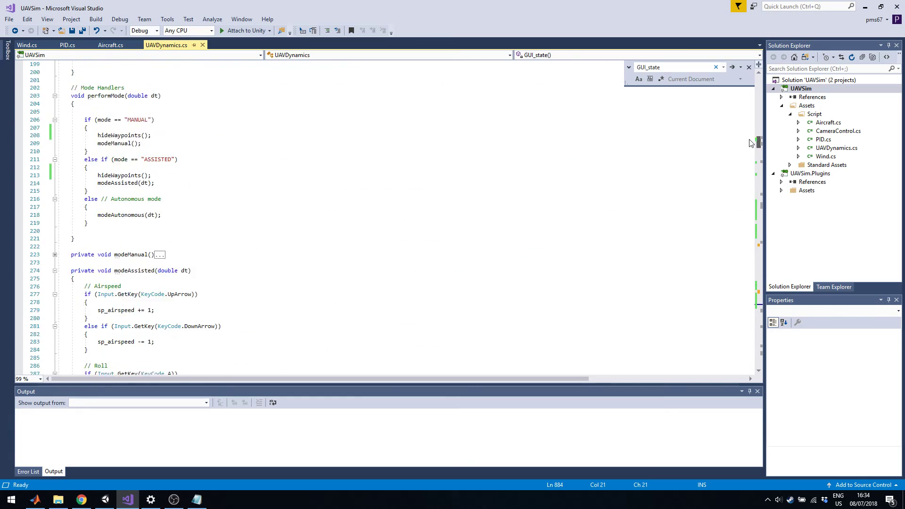
scroll(up, 3)
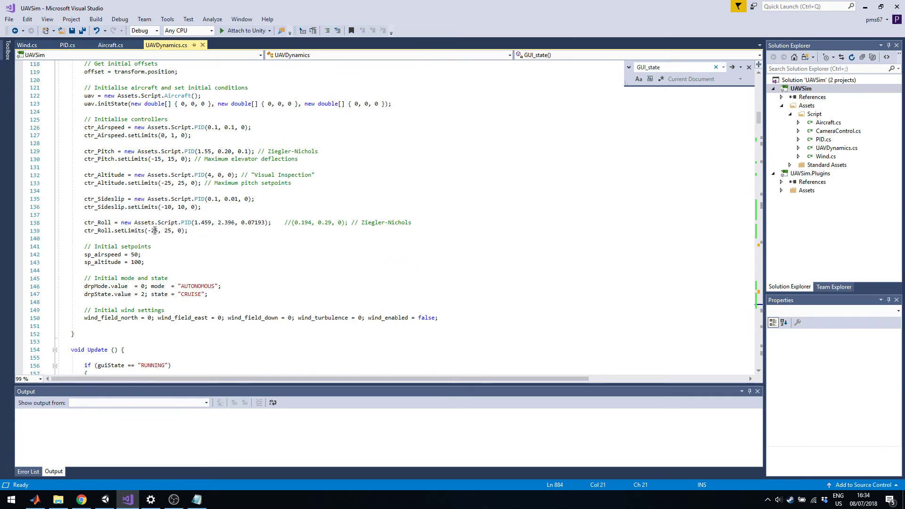
scroll(up, 3)
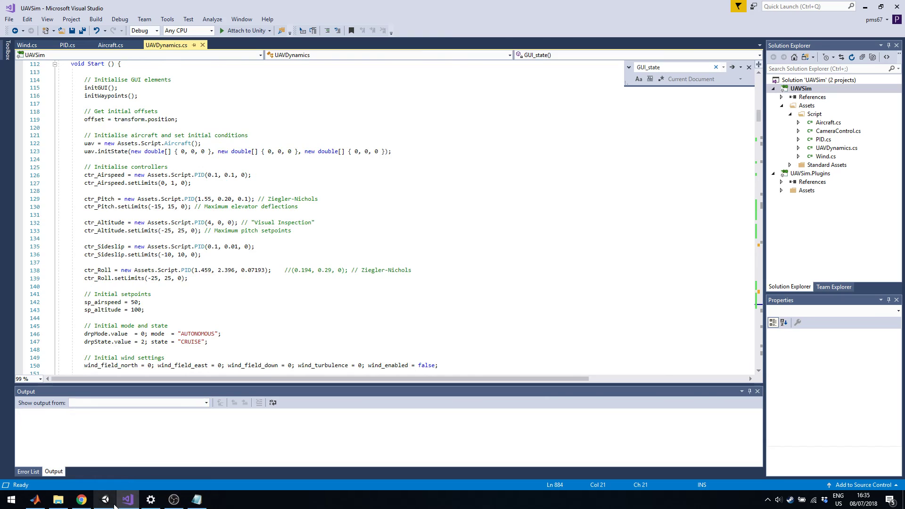
click(105, 500)
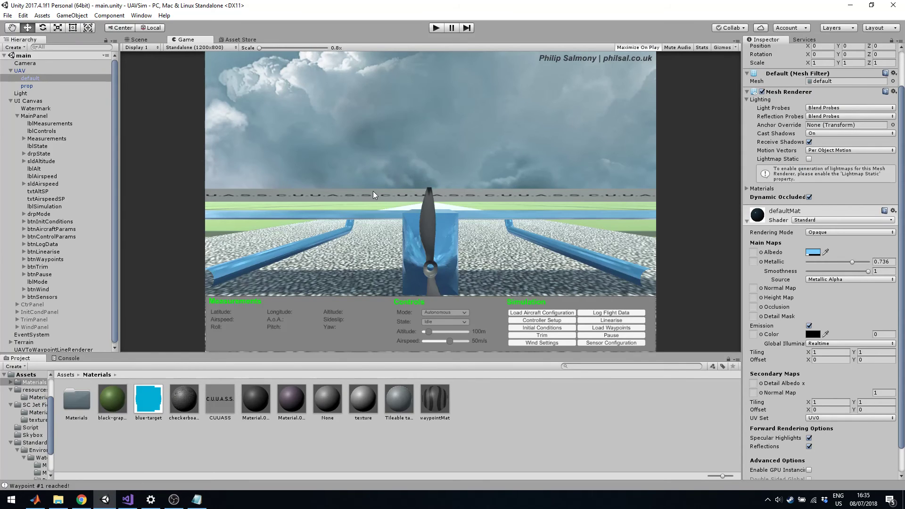
mouse_move(411, 182)
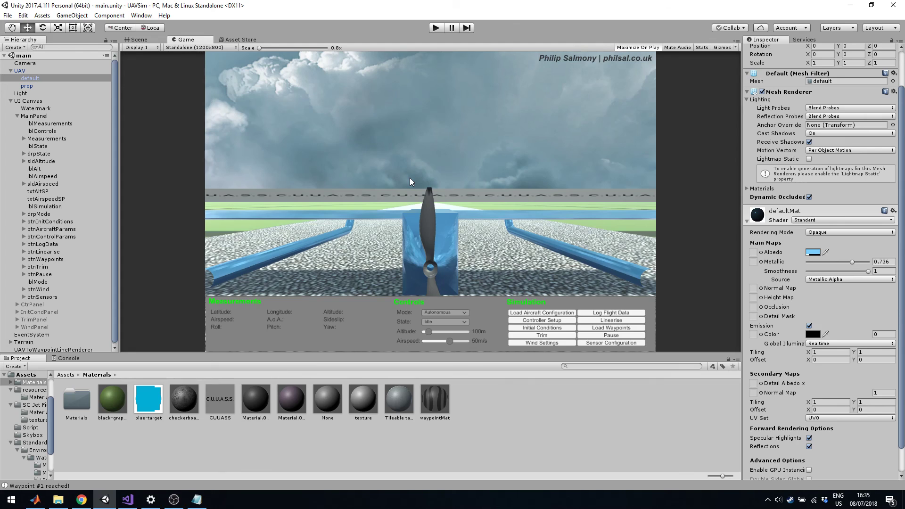
mouse_move(419, 184)
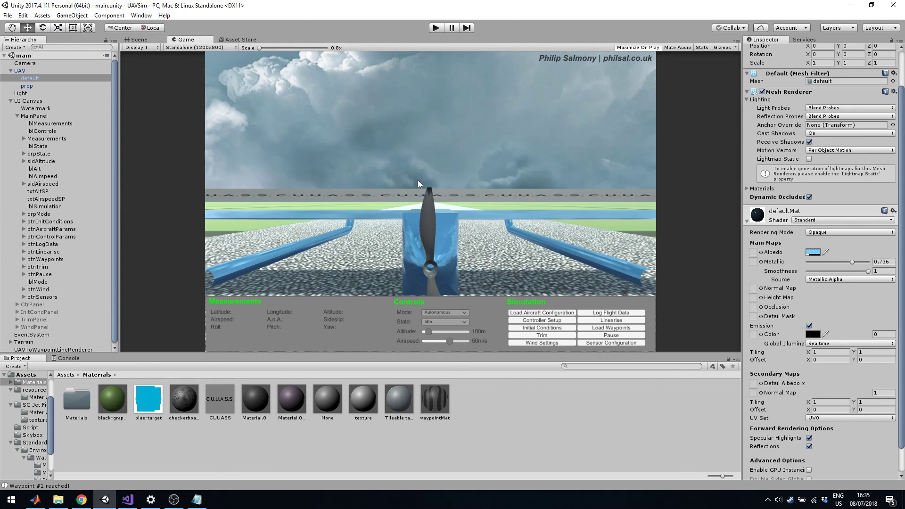